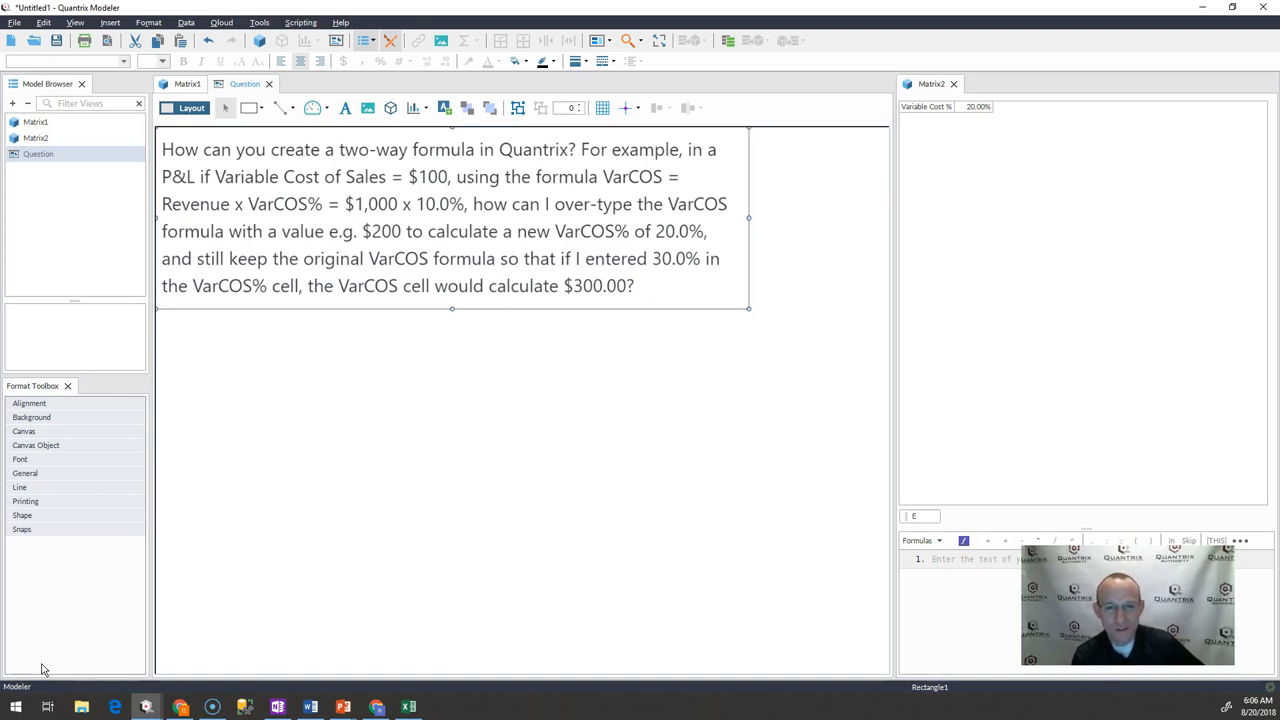
mouse_move(28, 670)
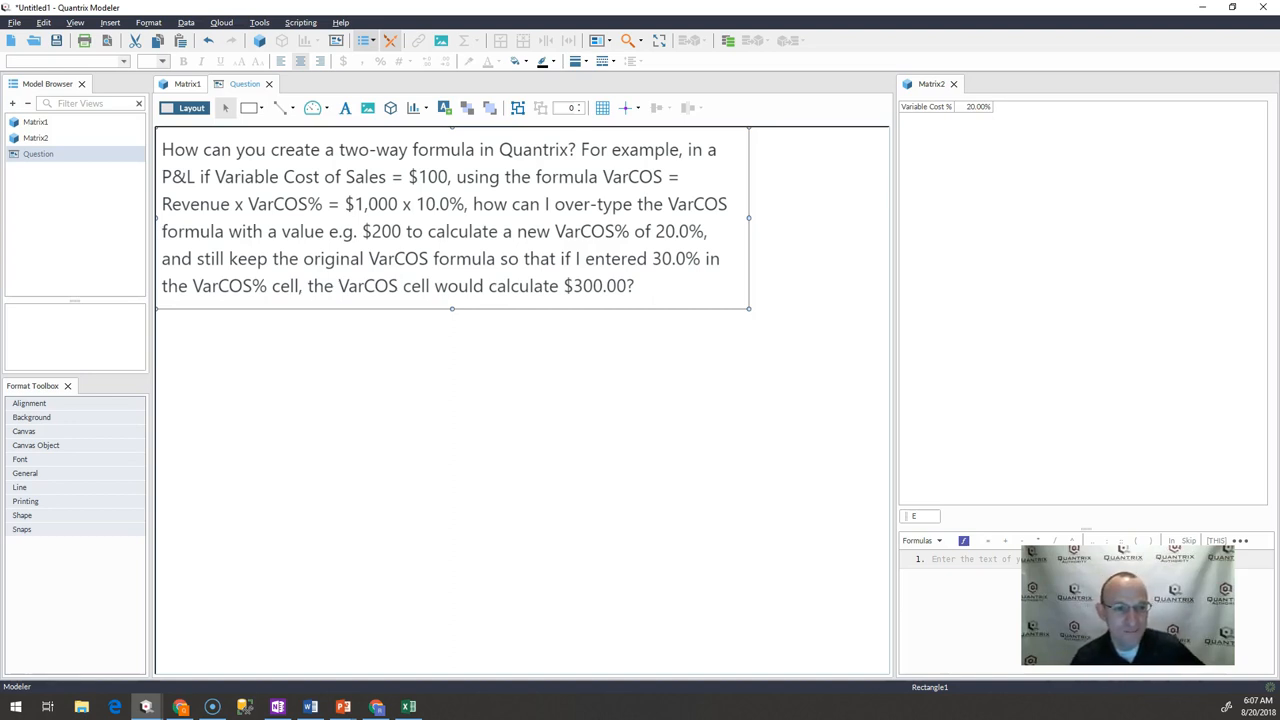
In Matrix1, rename the % column item to Pct of Sales.
click(188, 84)
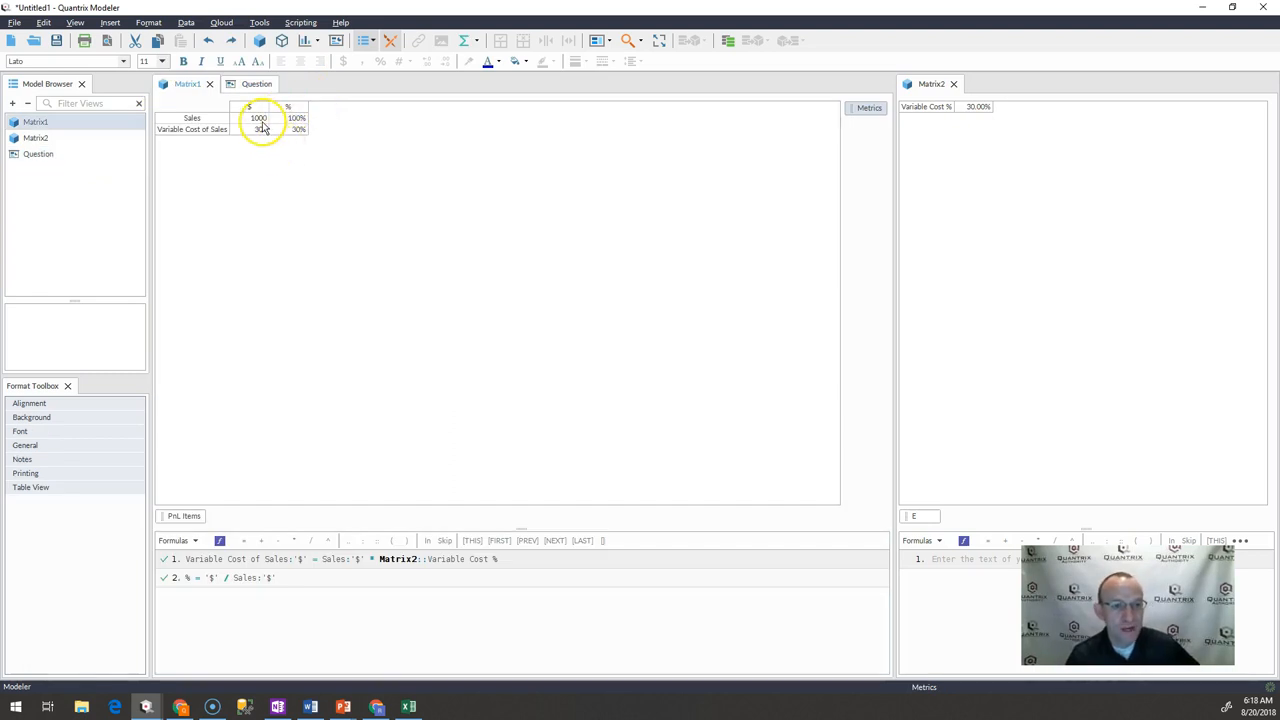
click(260, 128)
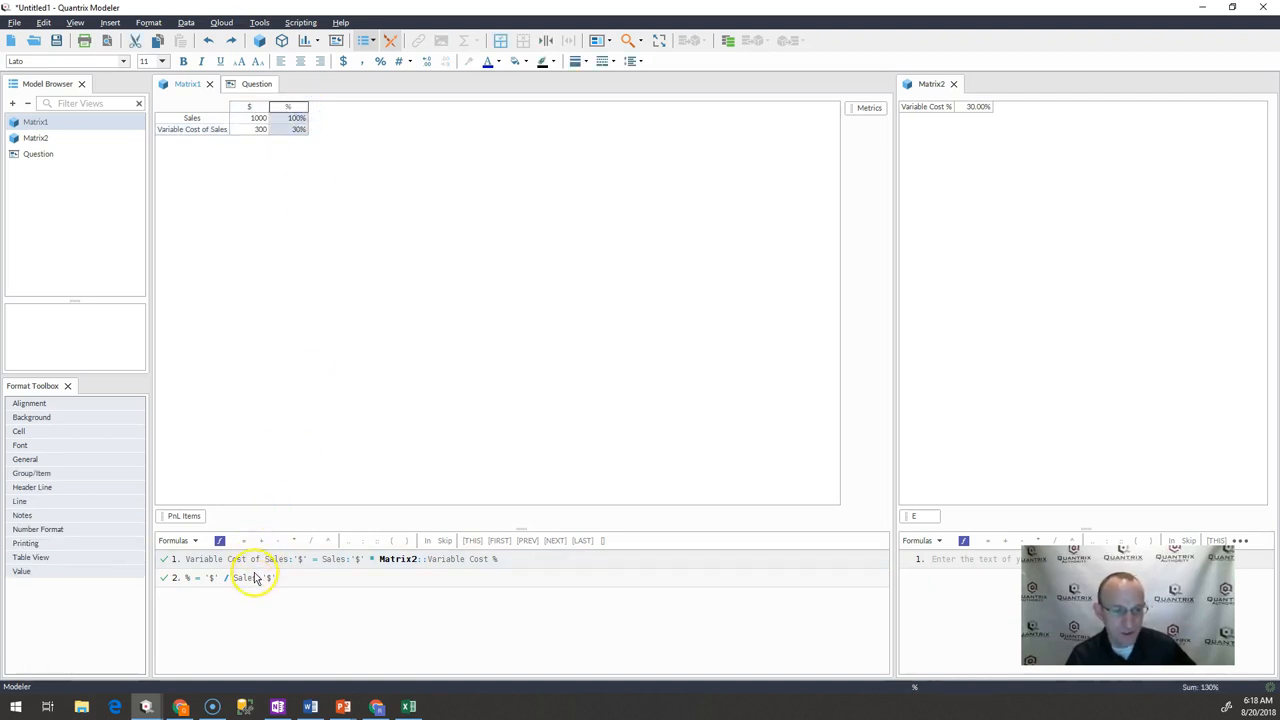
click(248, 108)
text(Pct of Sales)
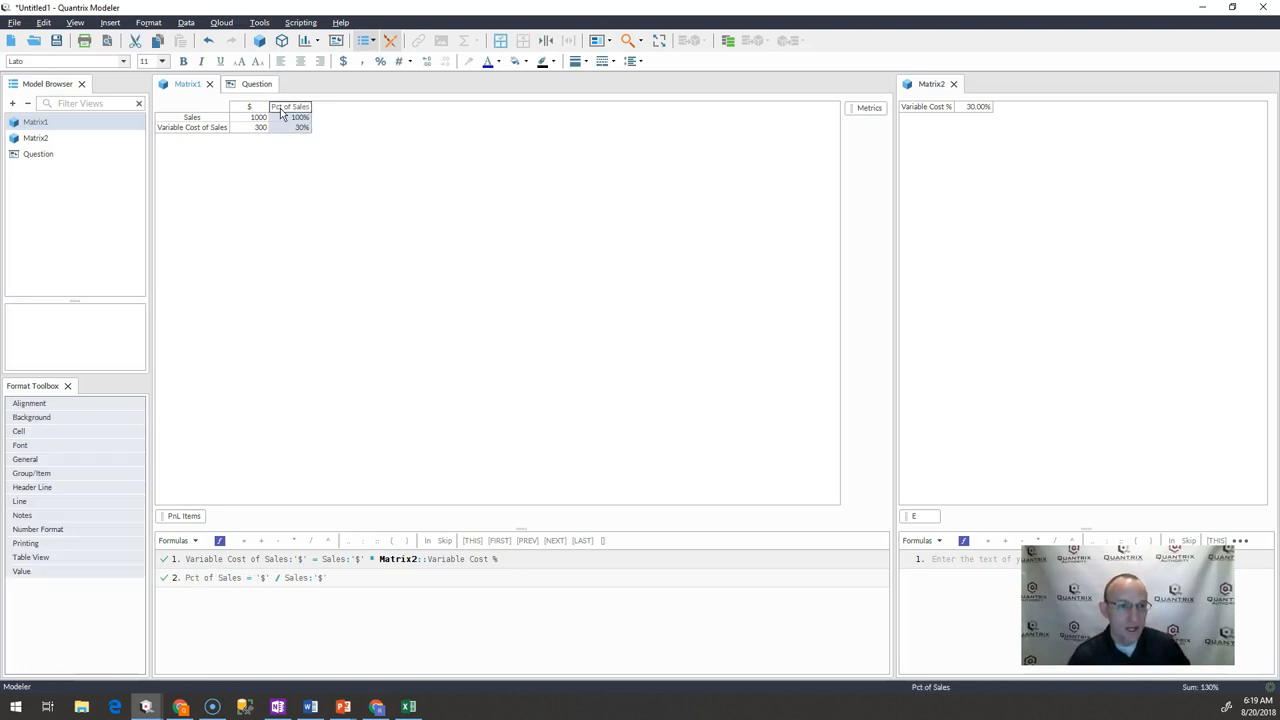
click(260, 128)
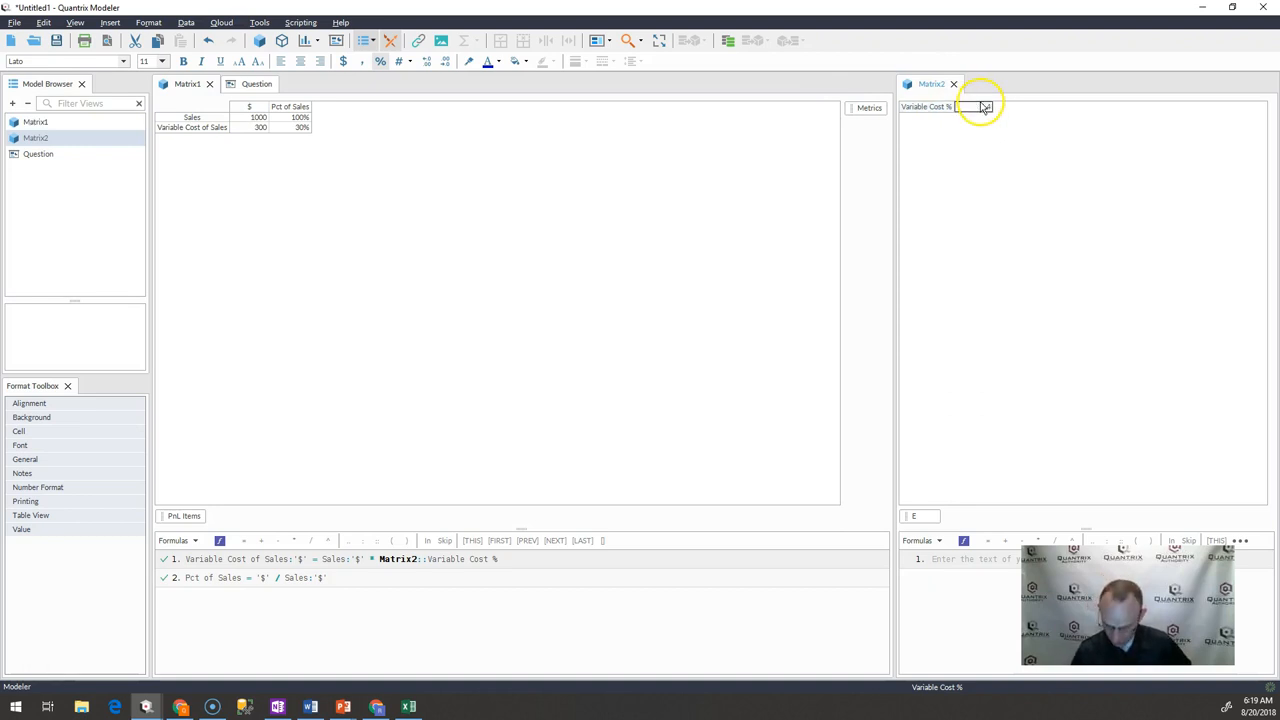
Set Matrix2's Variable Cost % to 40.00% and enlarge the rows, giving Variable Cost of Sales 400.
text(40.00%)
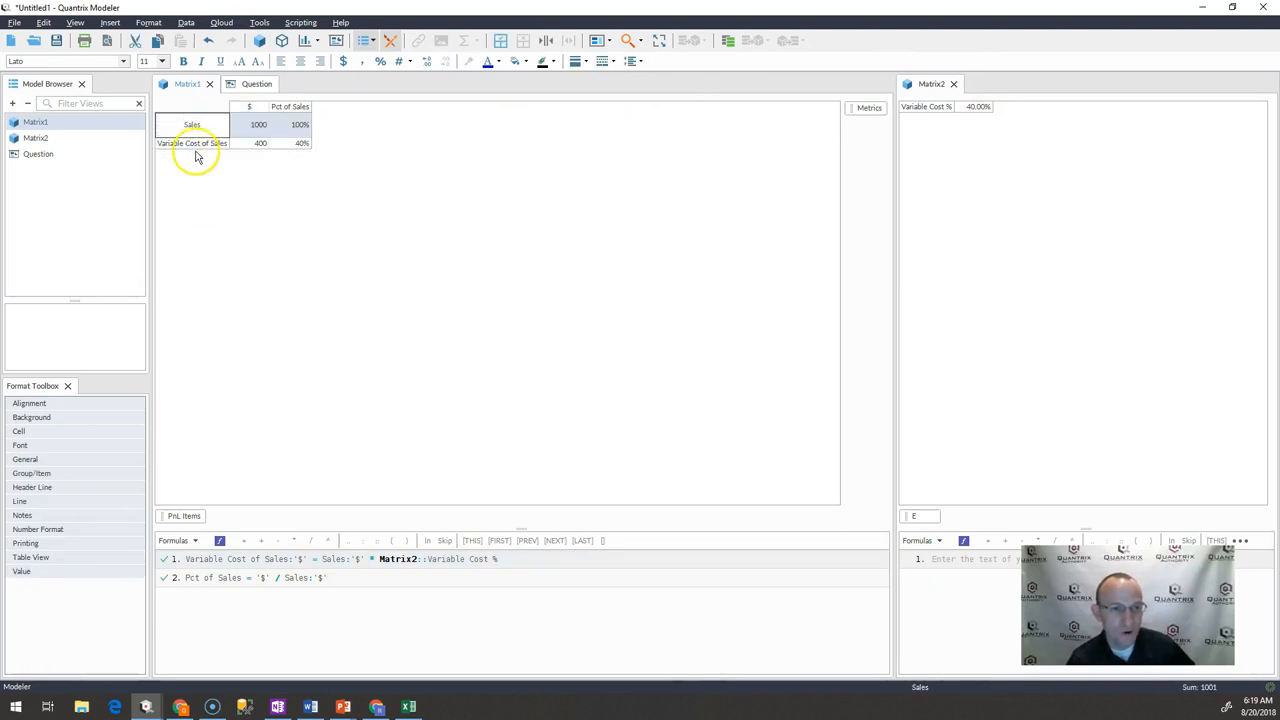
click(258, 144)
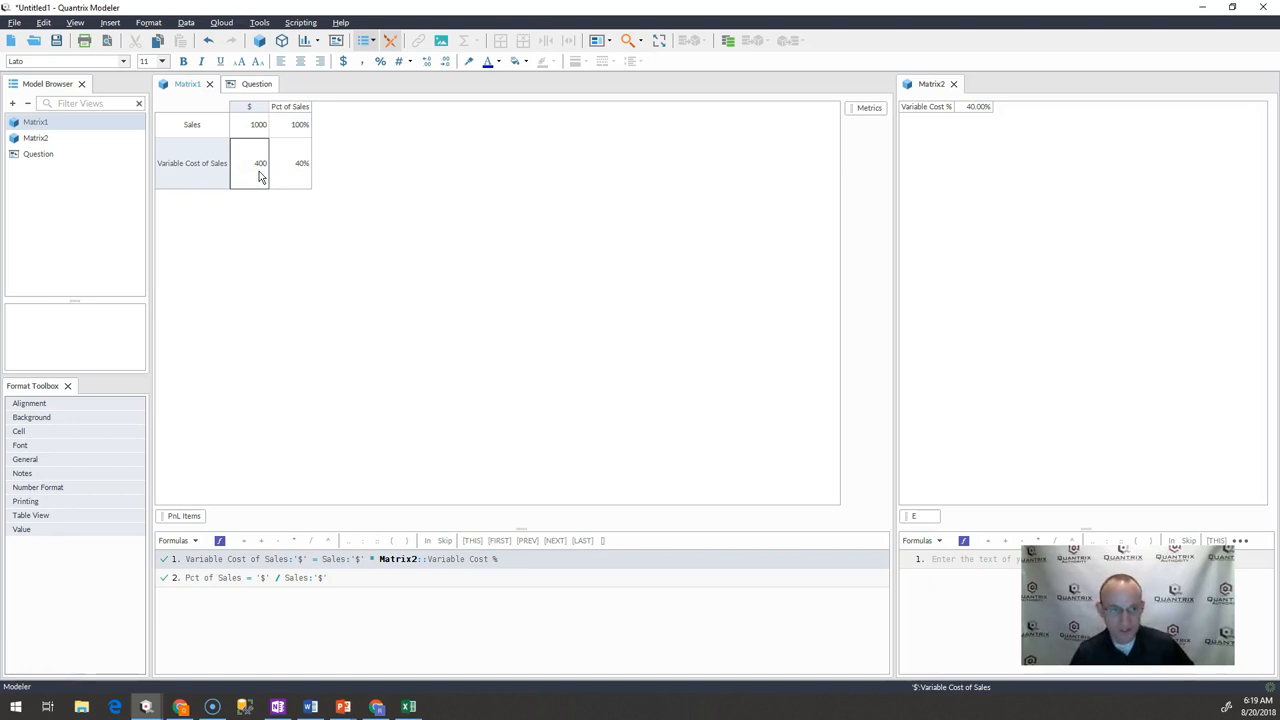
click(300, 164)
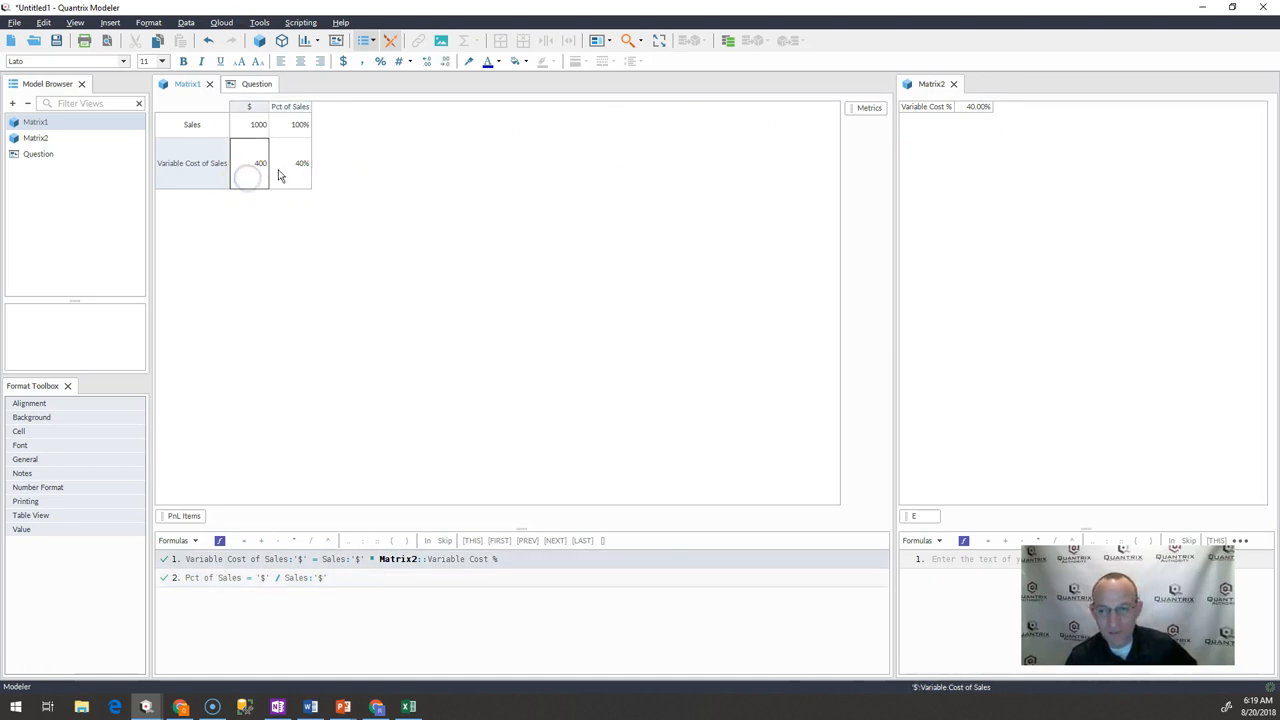
click(978, 106)
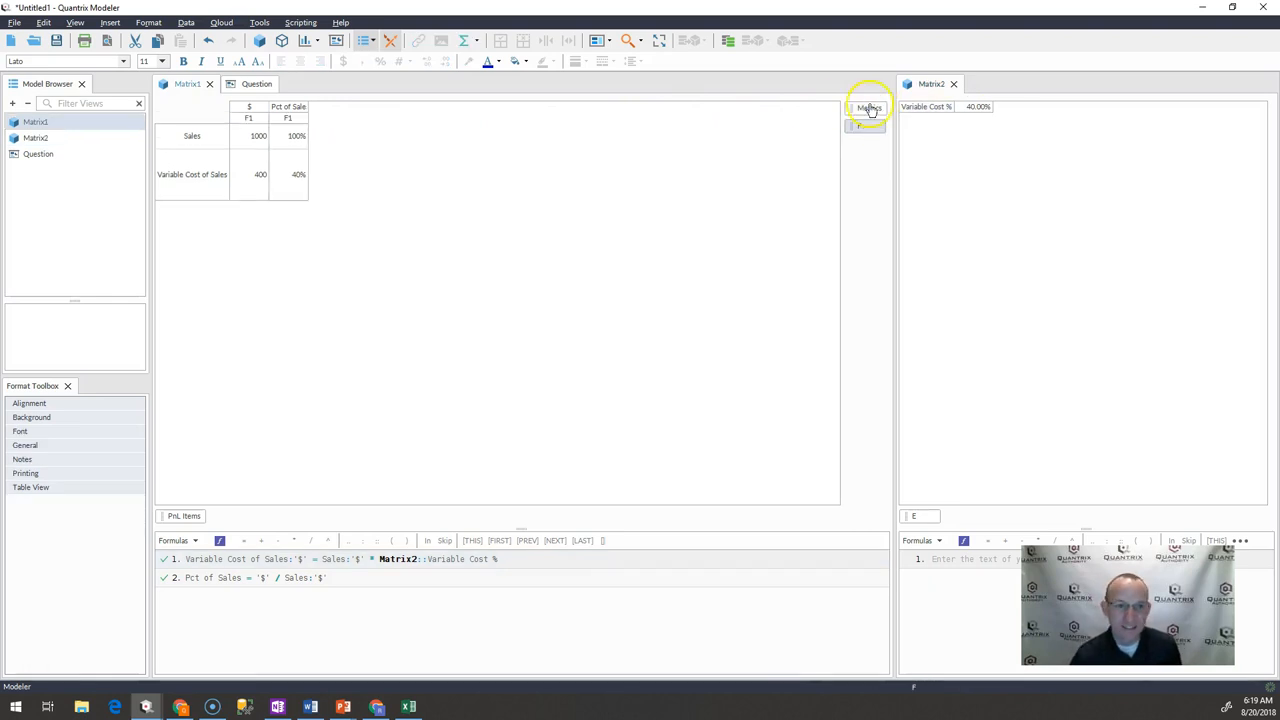
Add a Type column category with Calc, Input and Use items and clear the old formulas.
click(258, 124)
text(Ca)
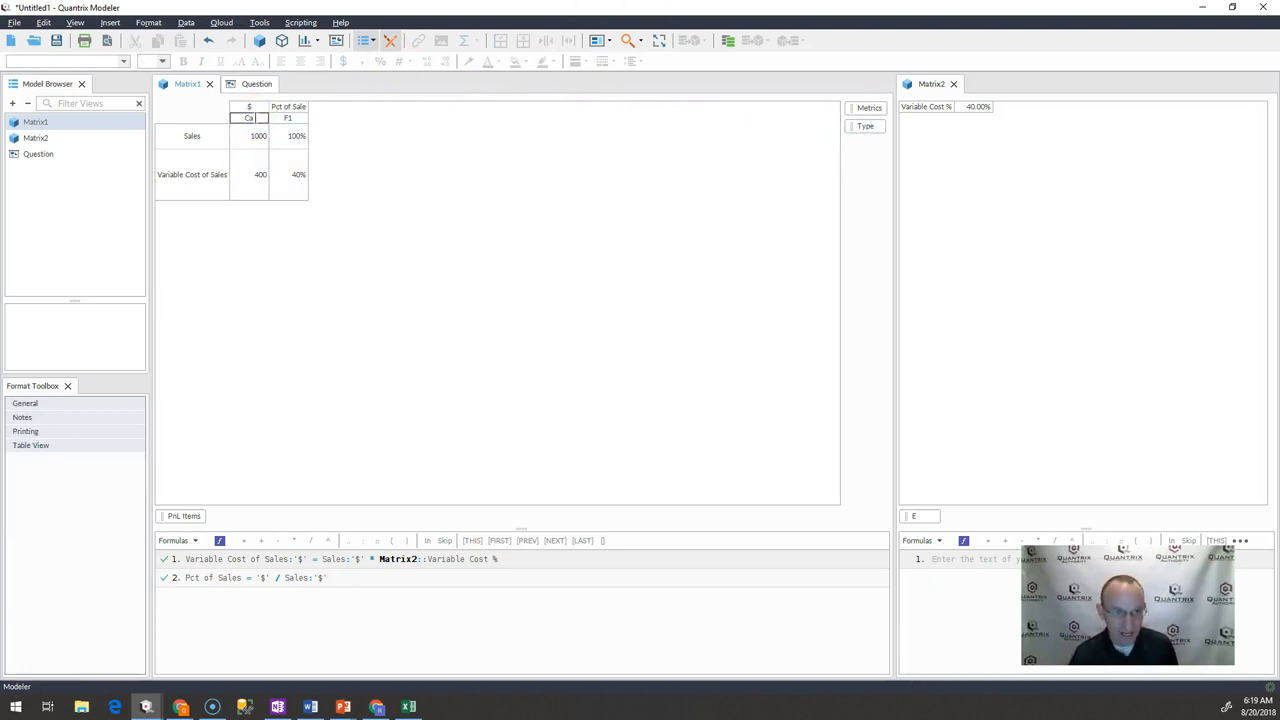
click(248, 118)
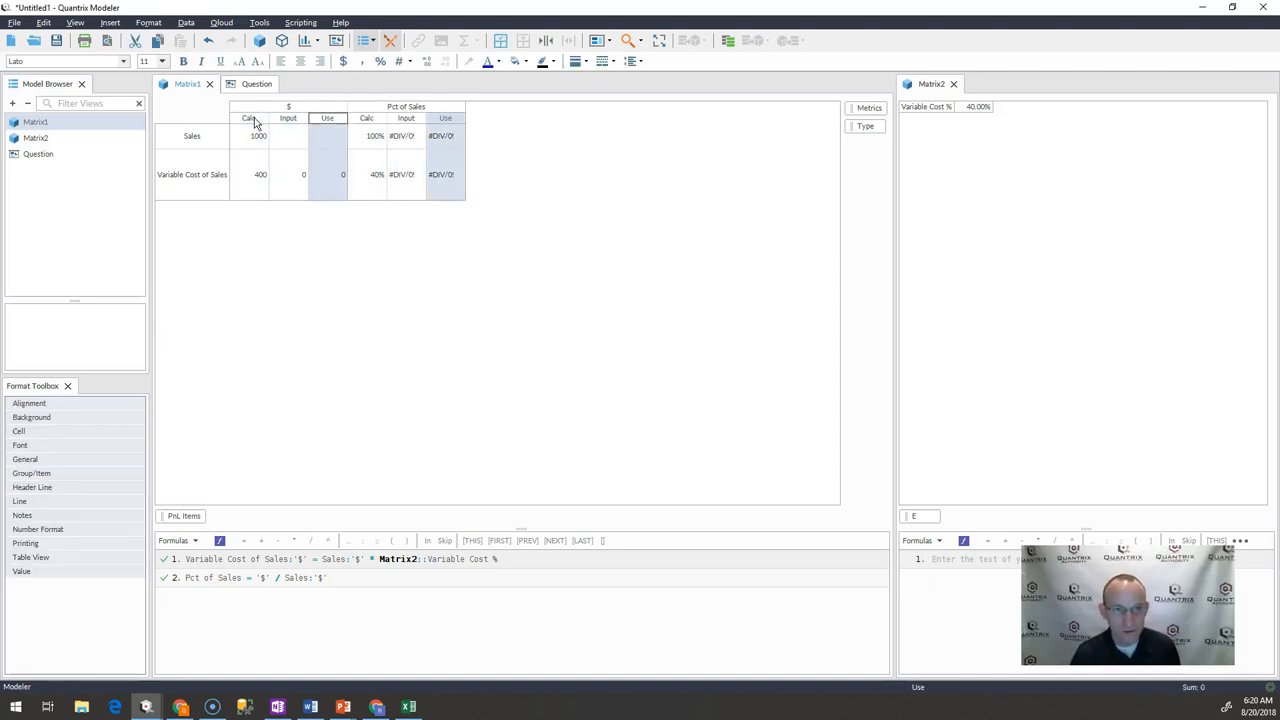
click(30, 556)
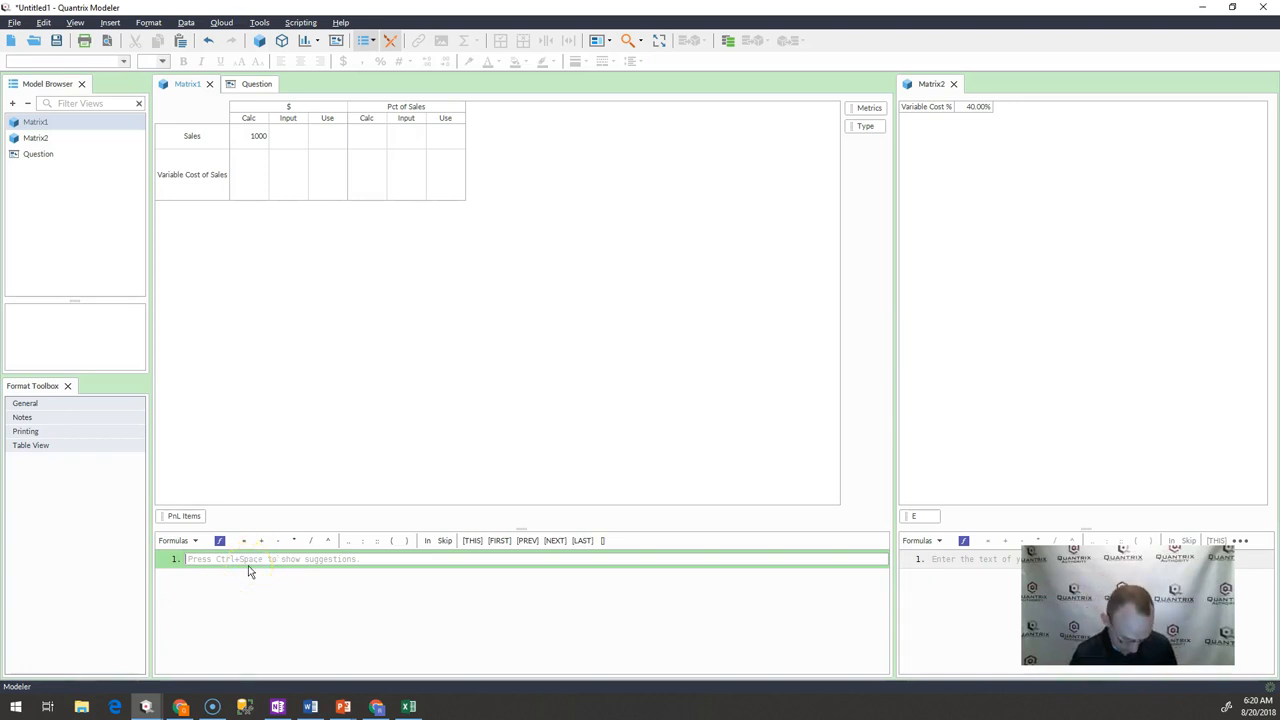
Enter formula: in Calc, Variable Cost of Sales = Sales * Matrix2::Variable Cost %, giving 200.
text(in calc,)
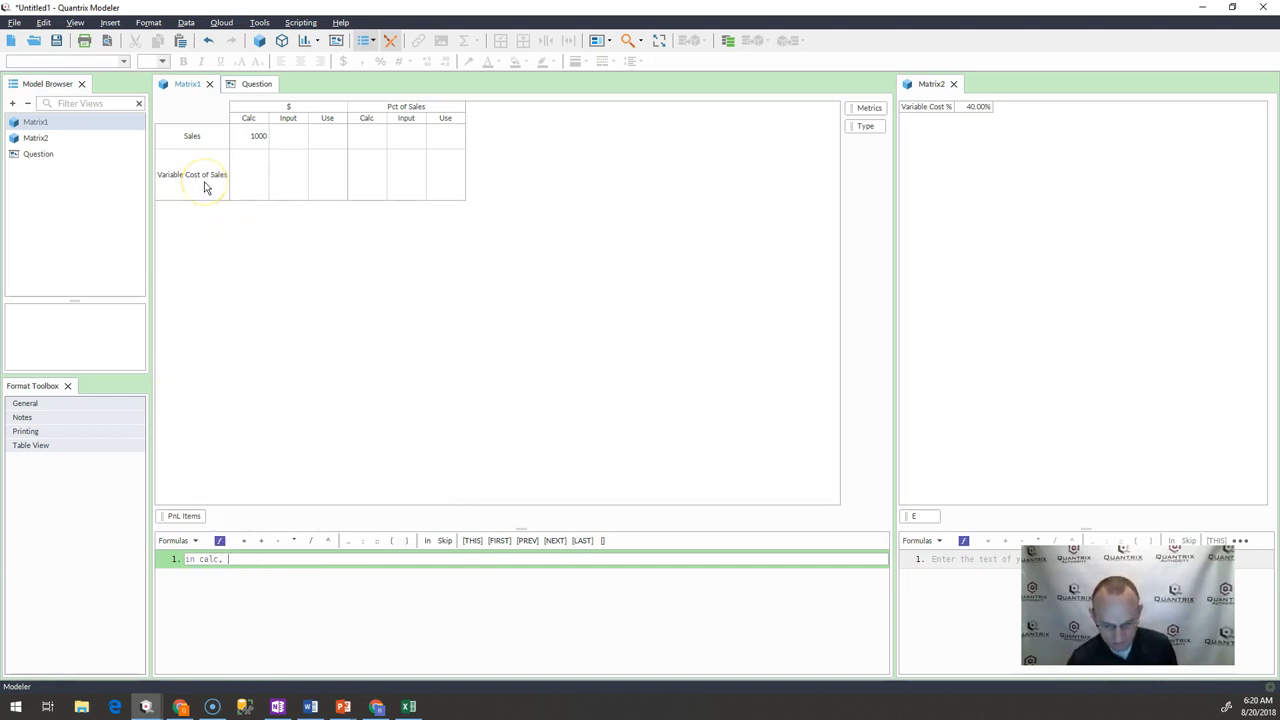
click(192, 174)
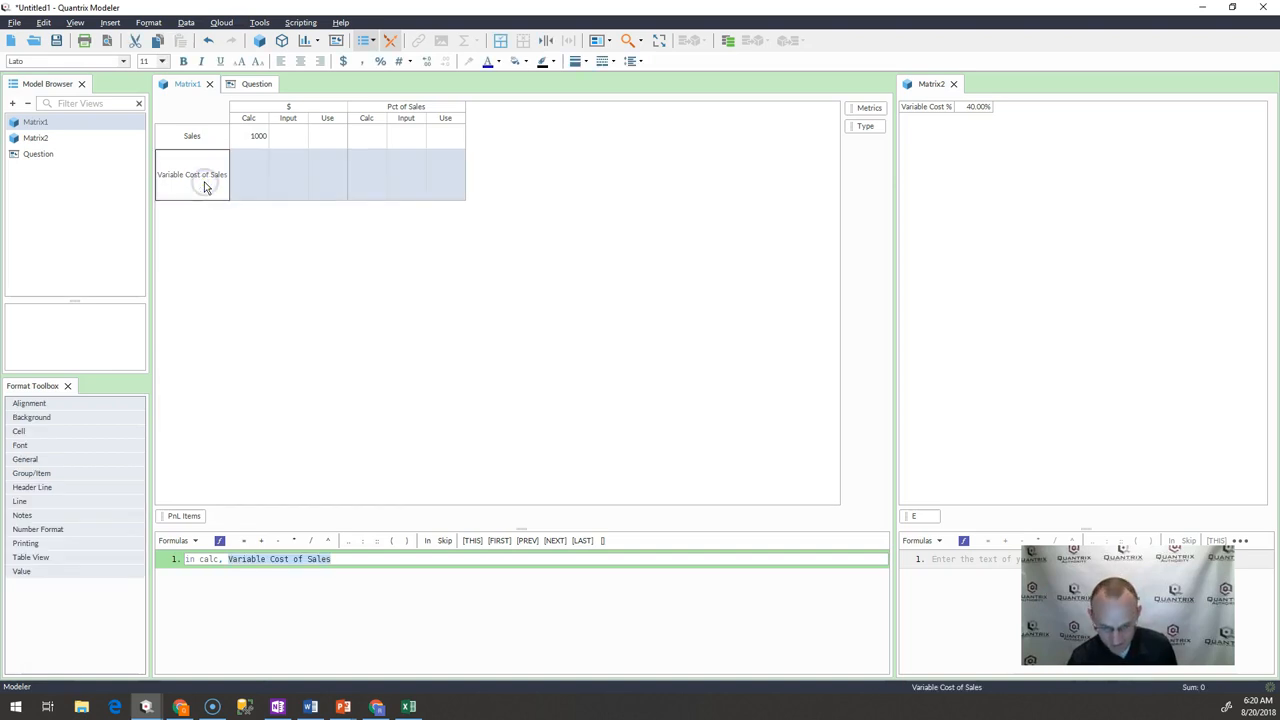
text(= sa)
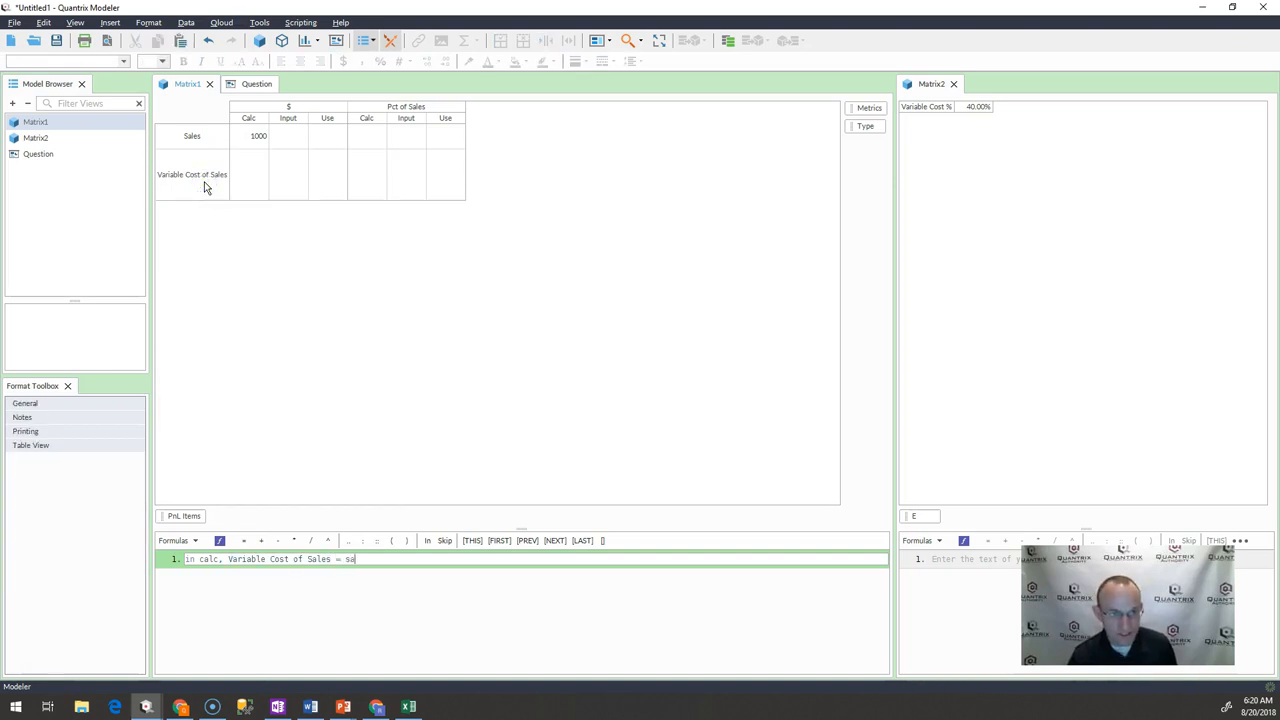
text(les * Matrix2::Variable Cost %)
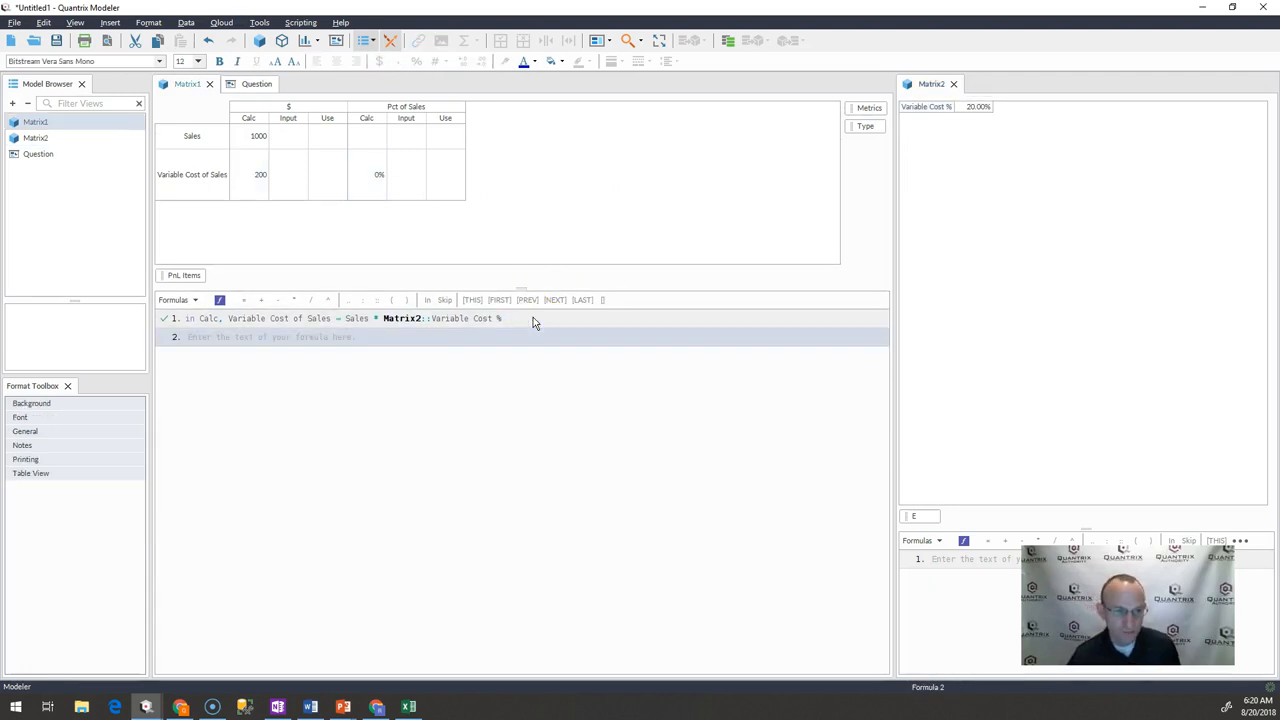
mouse_move(324, 348)
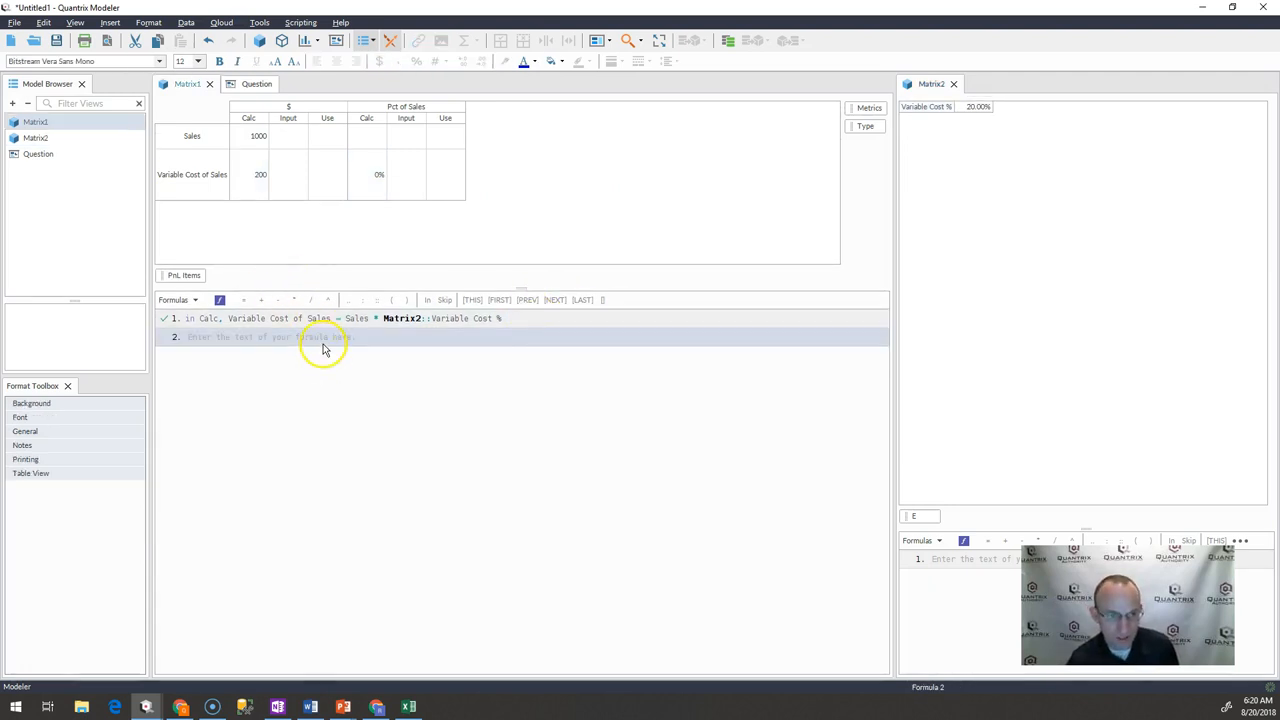
Add formula 2: in '$', Use = if(not(isblank(Input)), Input, Calc).
text(in '$',)
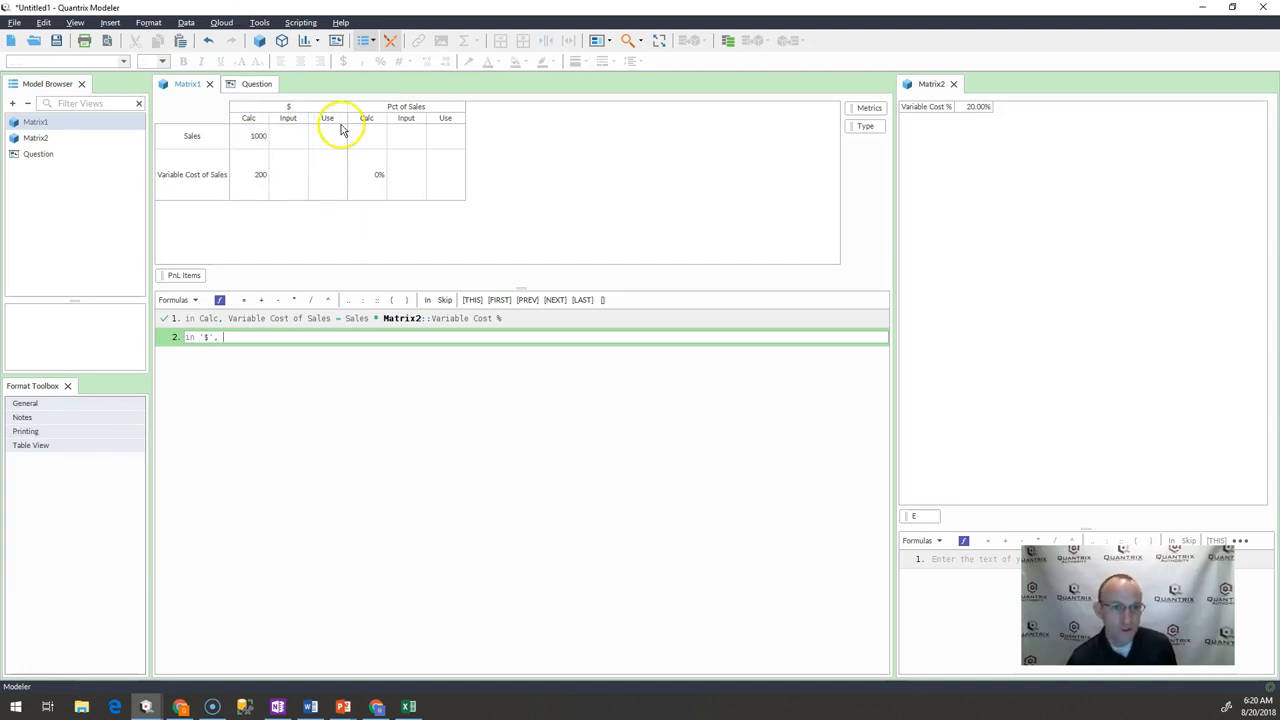
text(use)
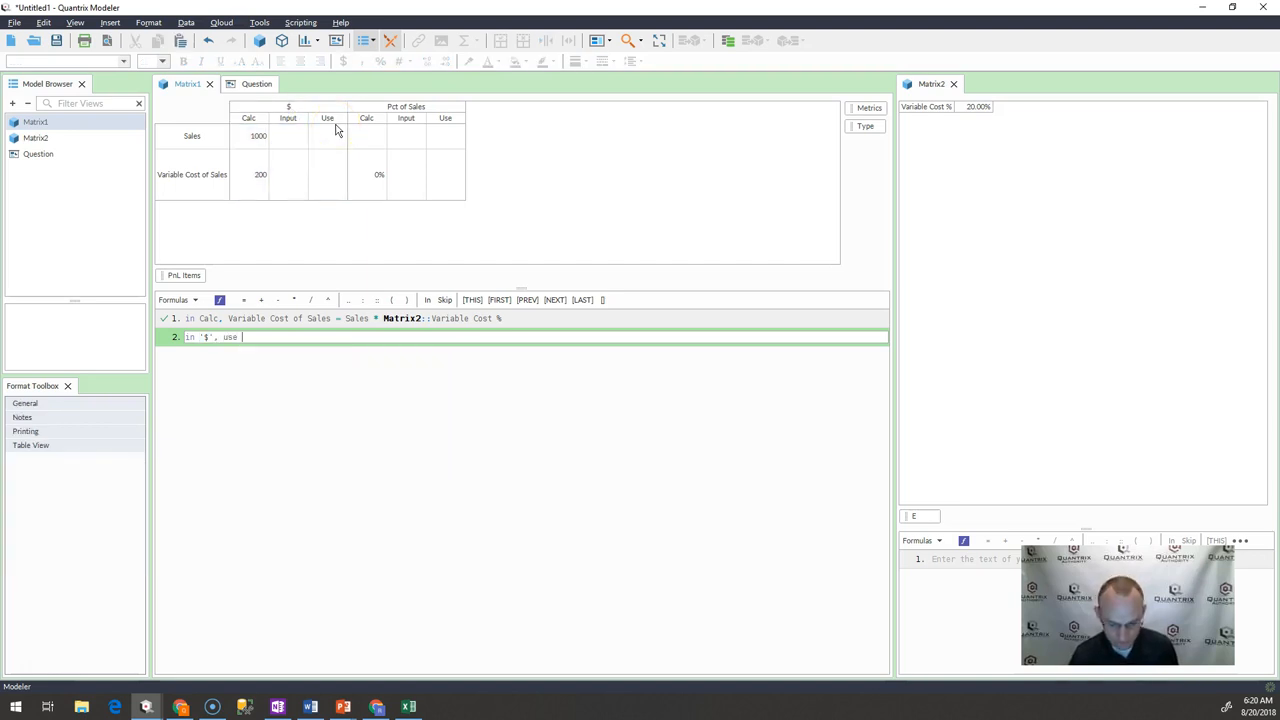
click(248, 136)
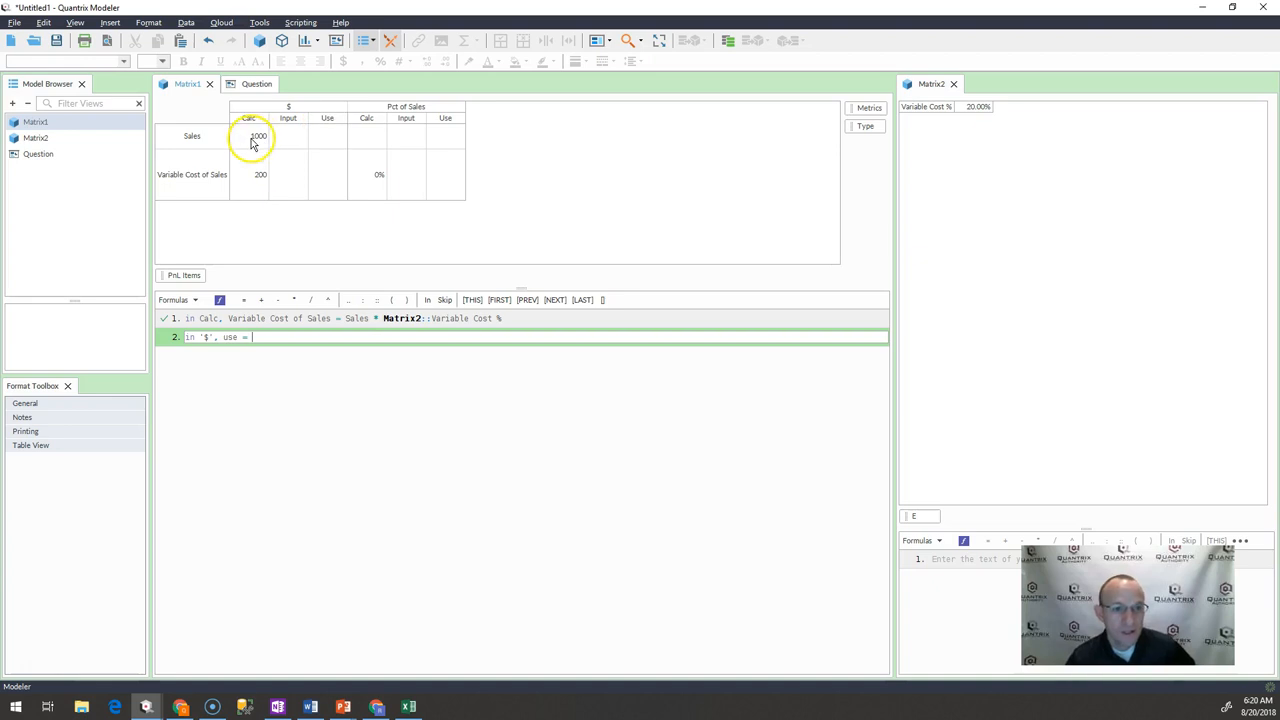
mouse_move(304, 184)
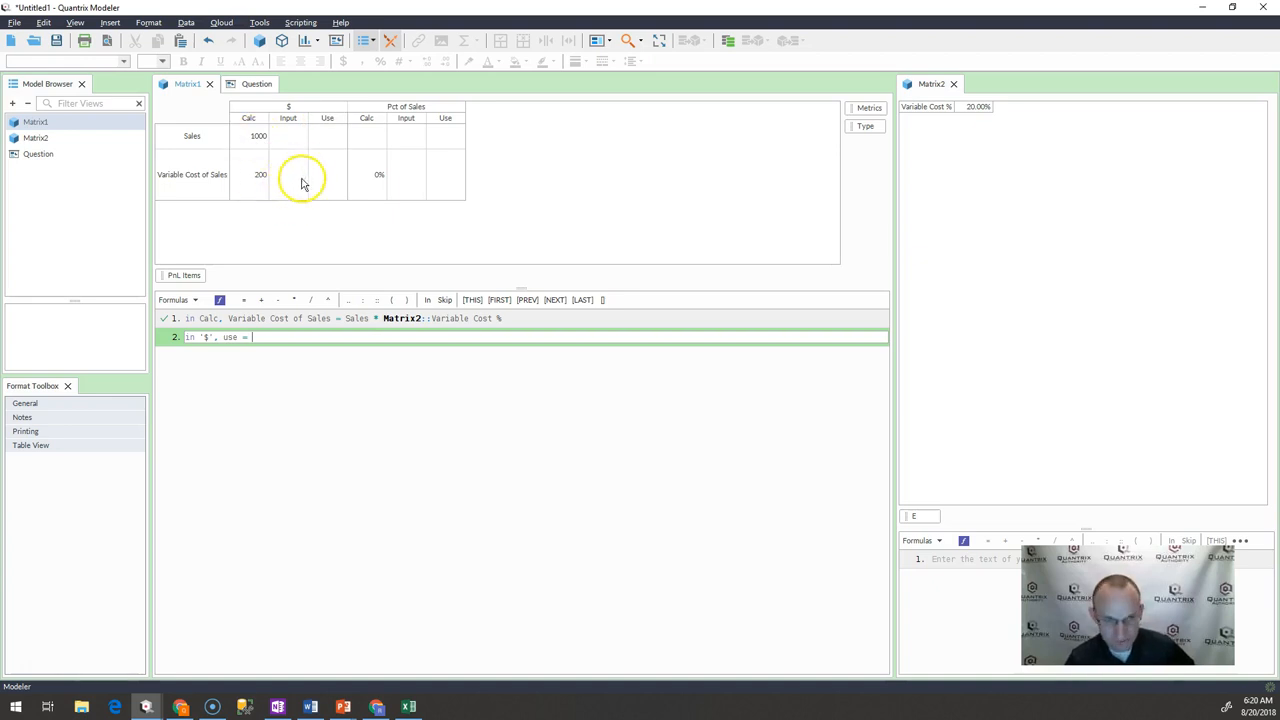
mouse_move(298, 124)
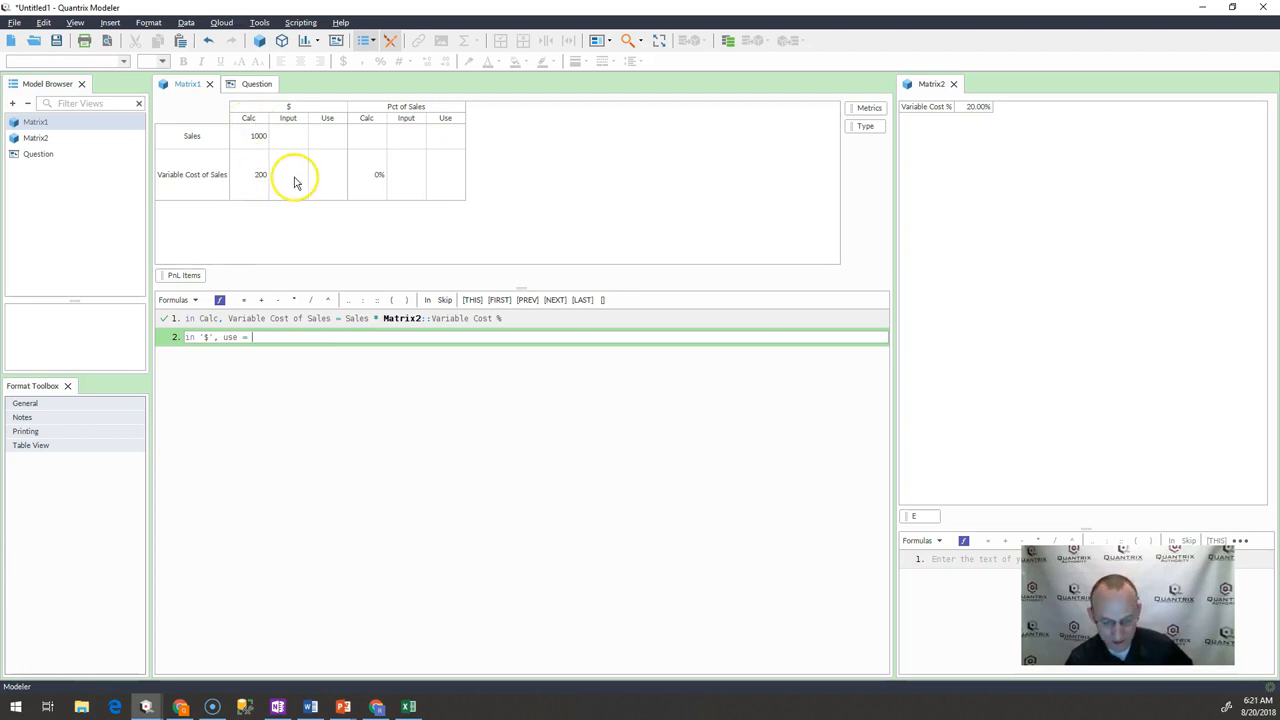
mouse_move(296, 156)
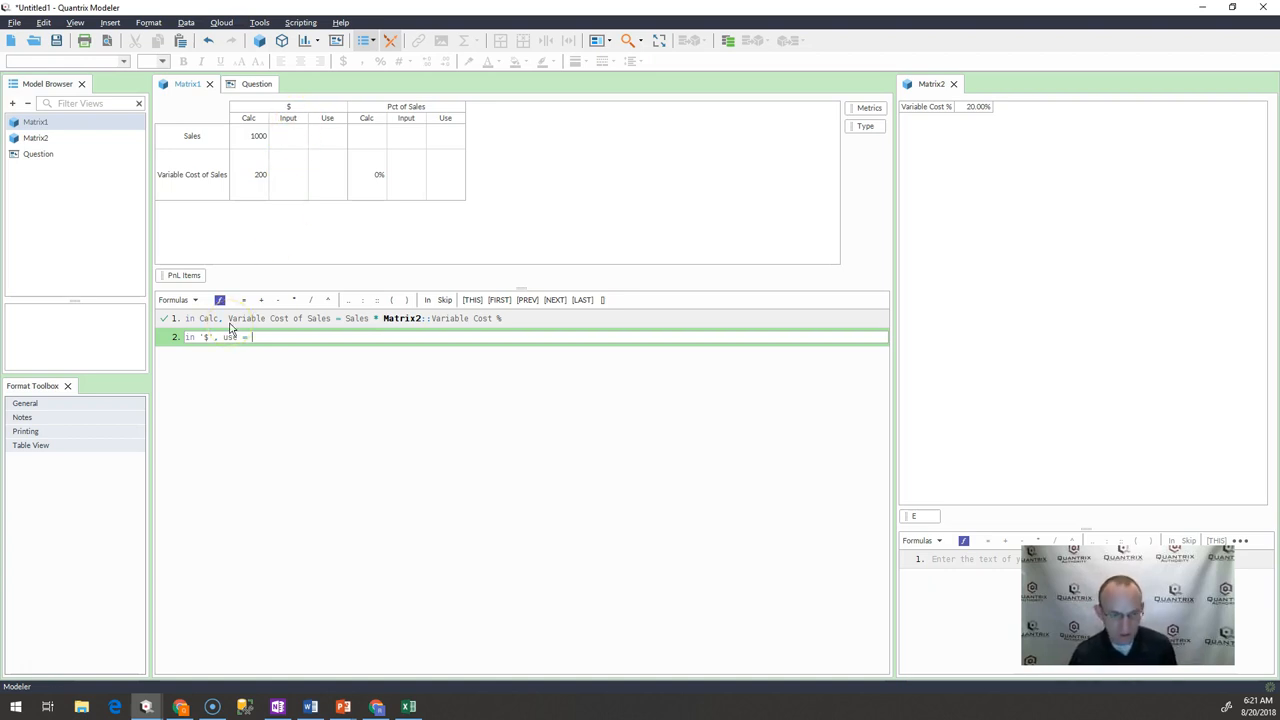
text(if(not)
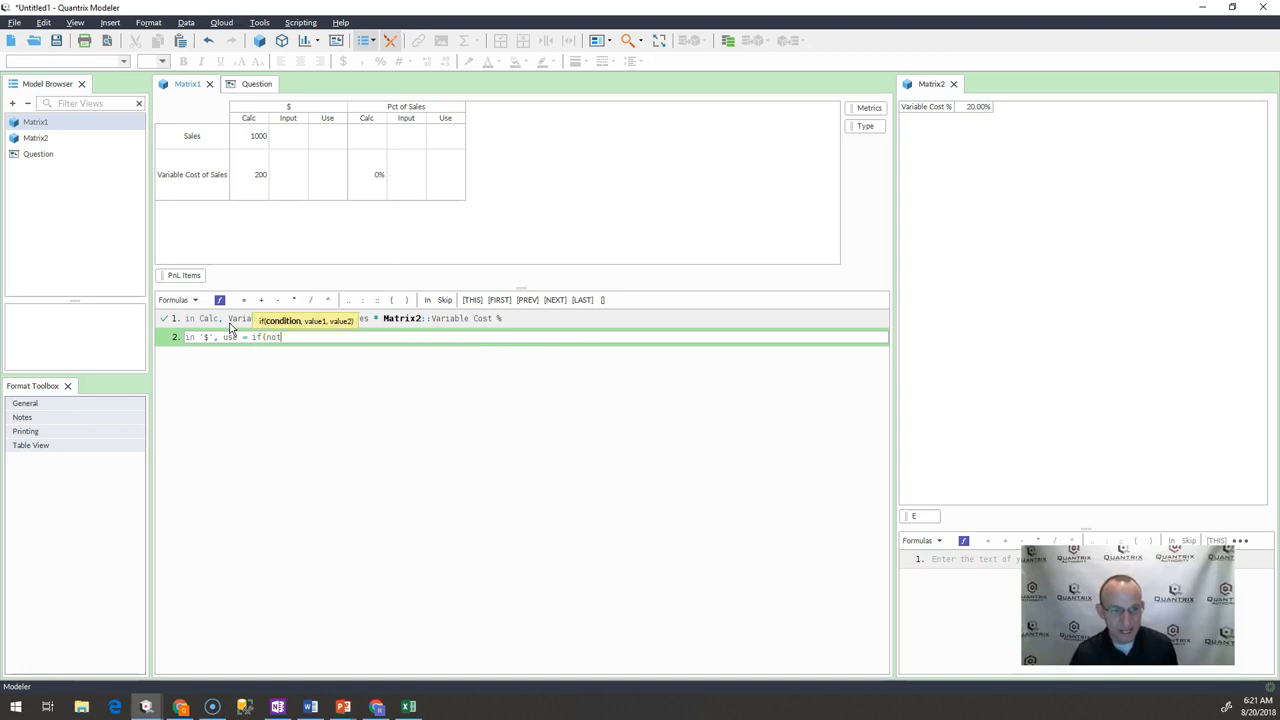
text((isblank(Input)
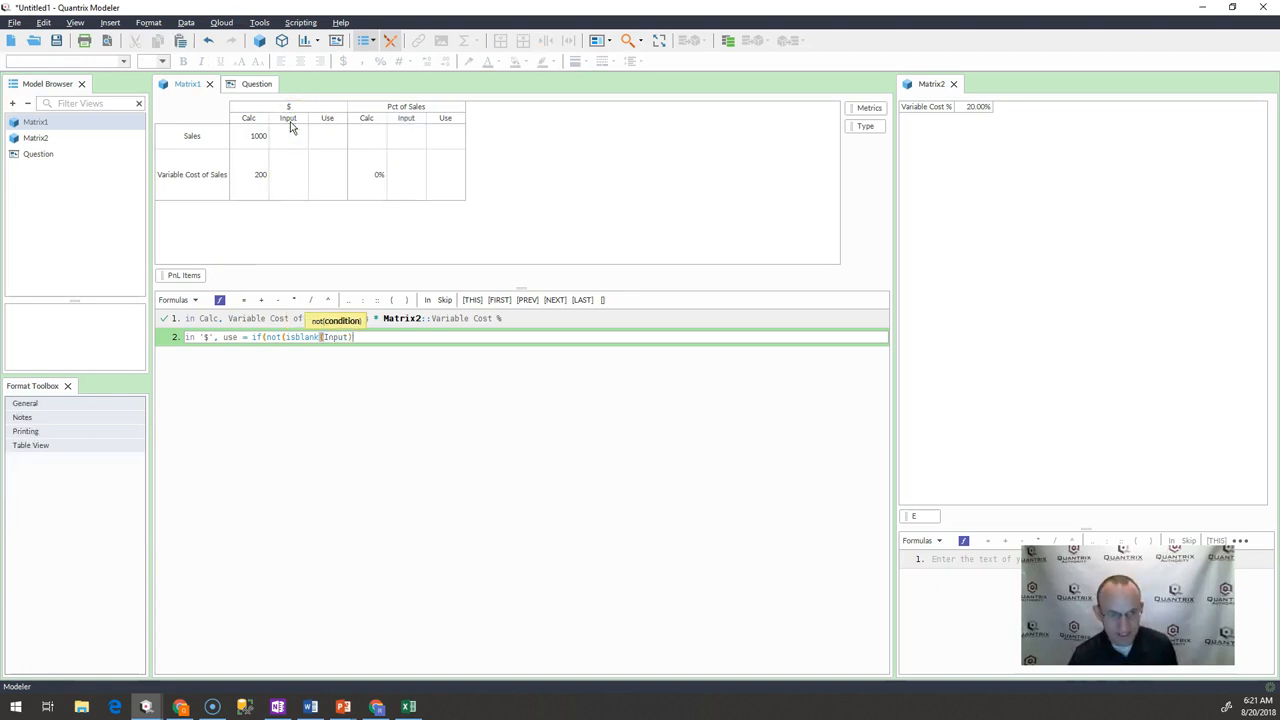
text(),)
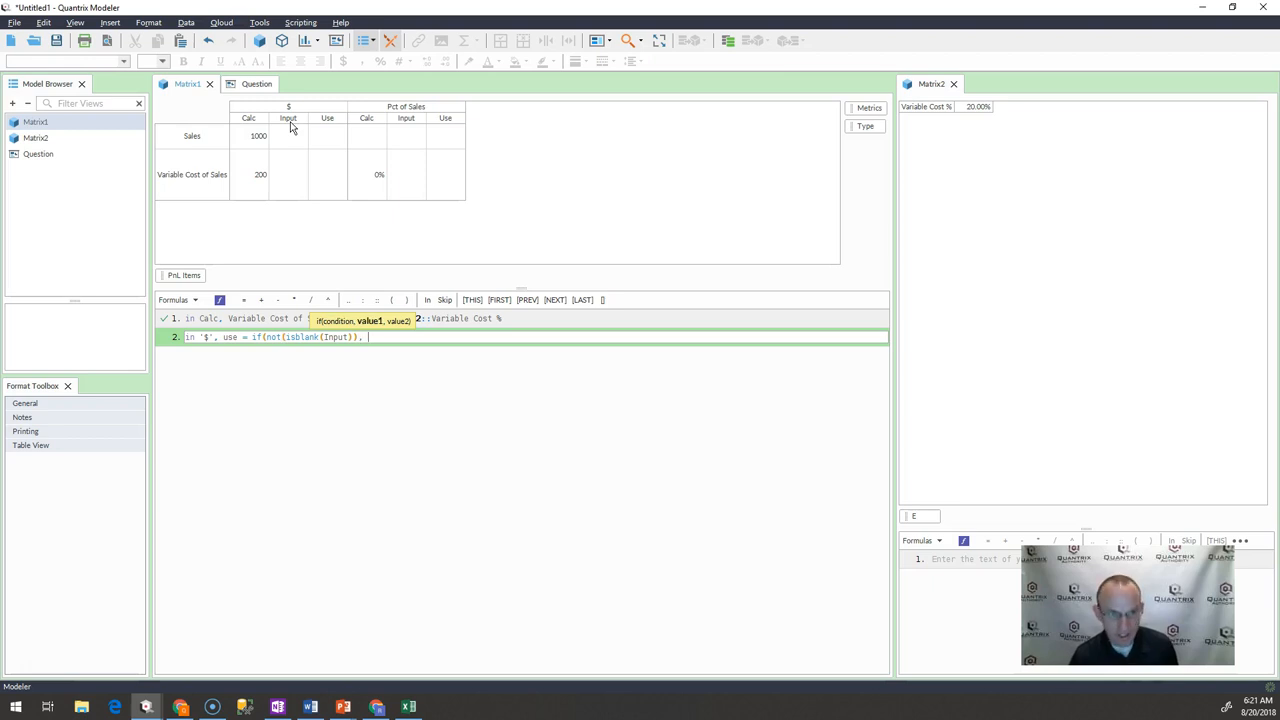
click(288, 118)
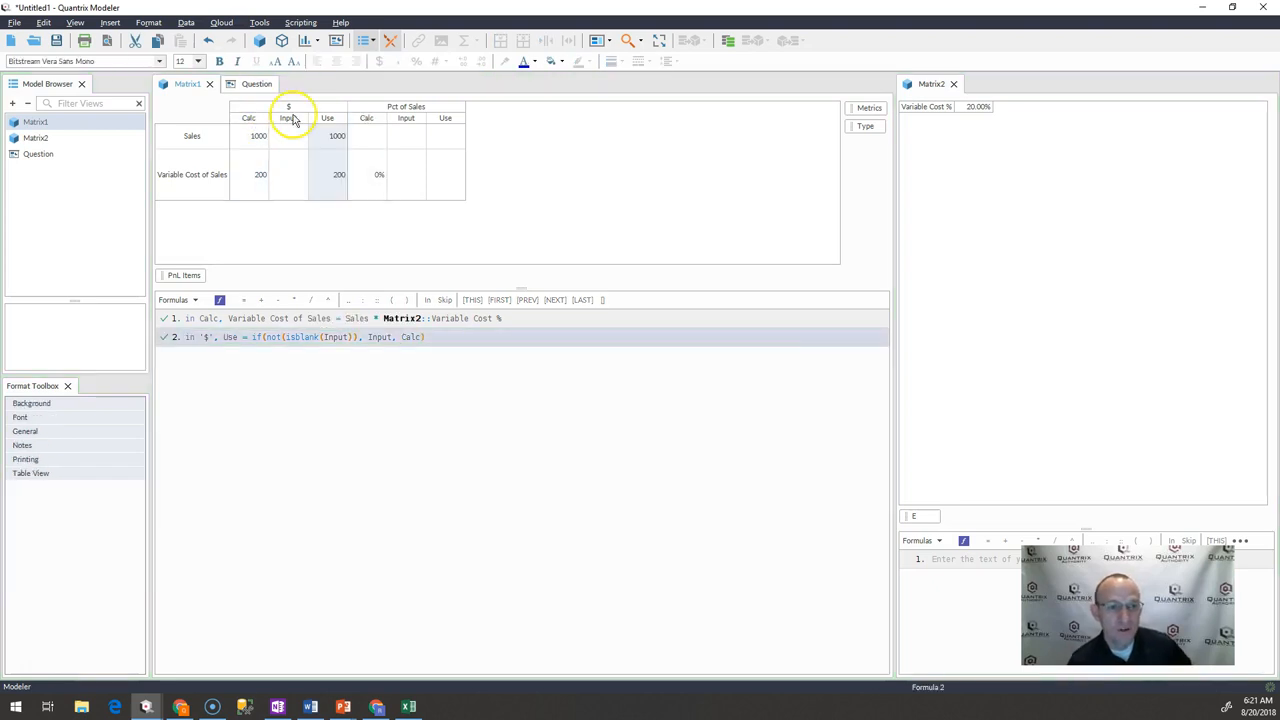
Enter 500 as the Variable Cost of Sales Input and check its Use amount shows 500.
click(288, 116)
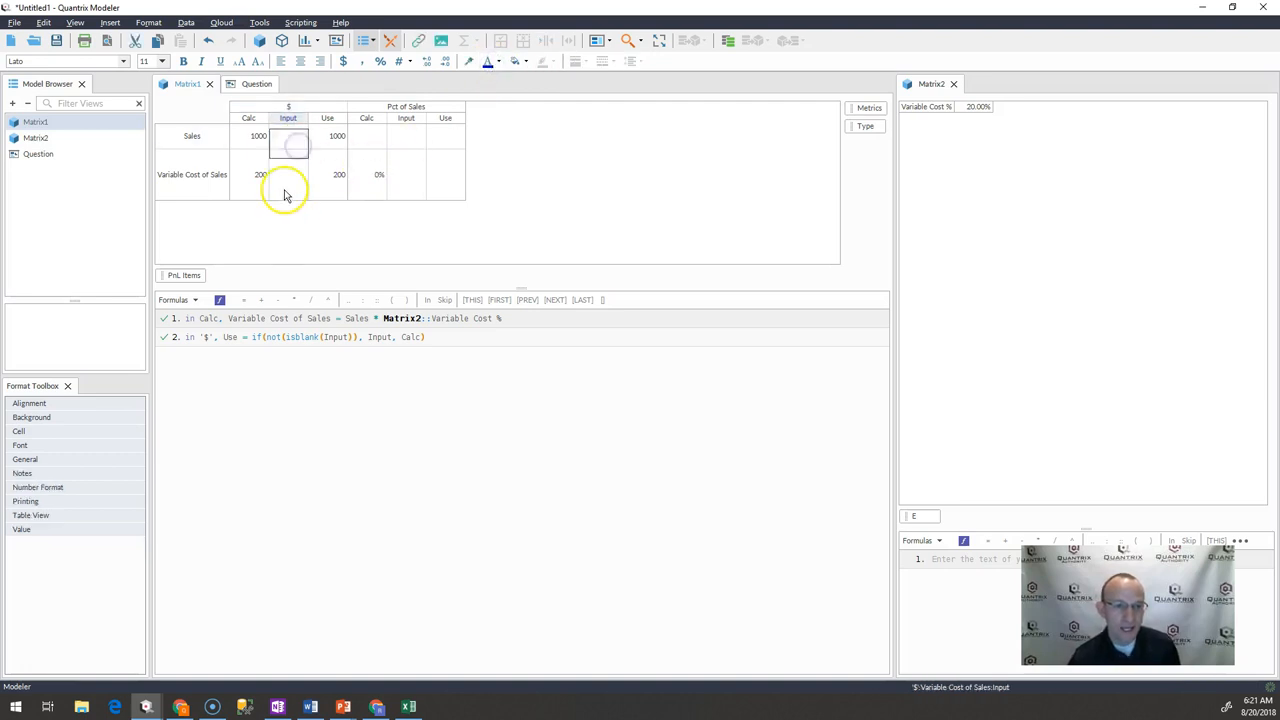
text(500)
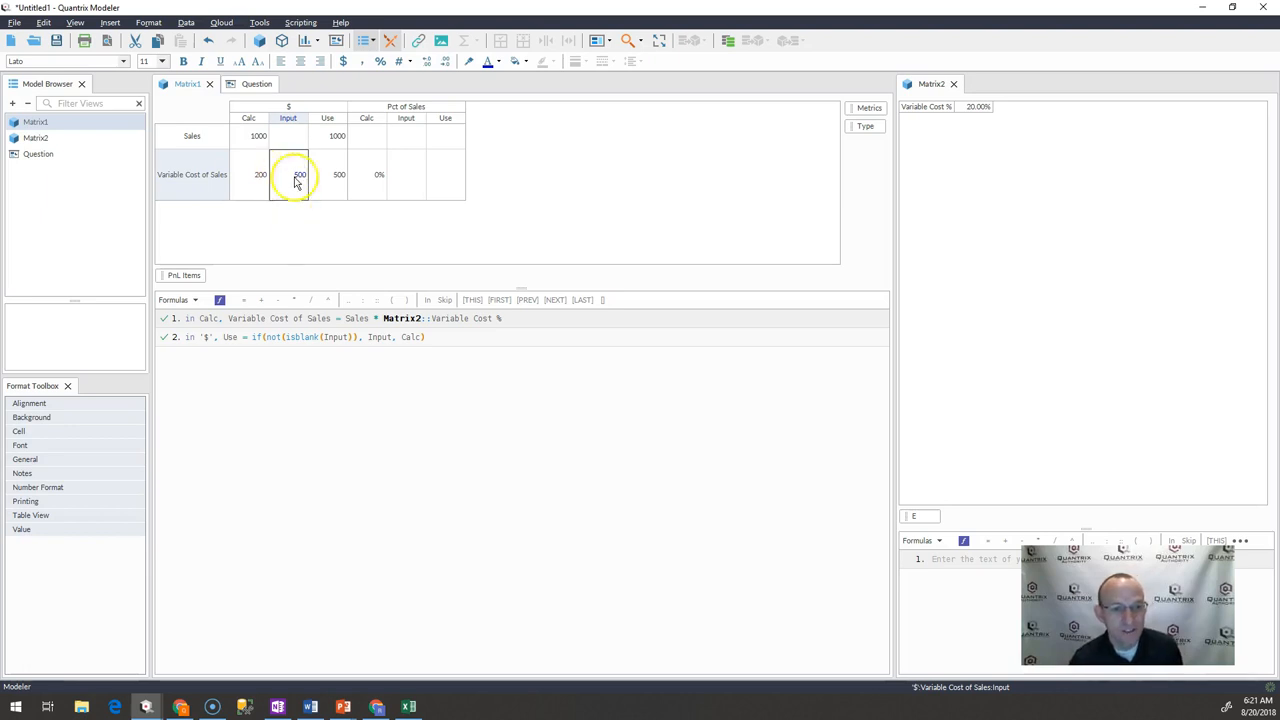
click(340, 174)
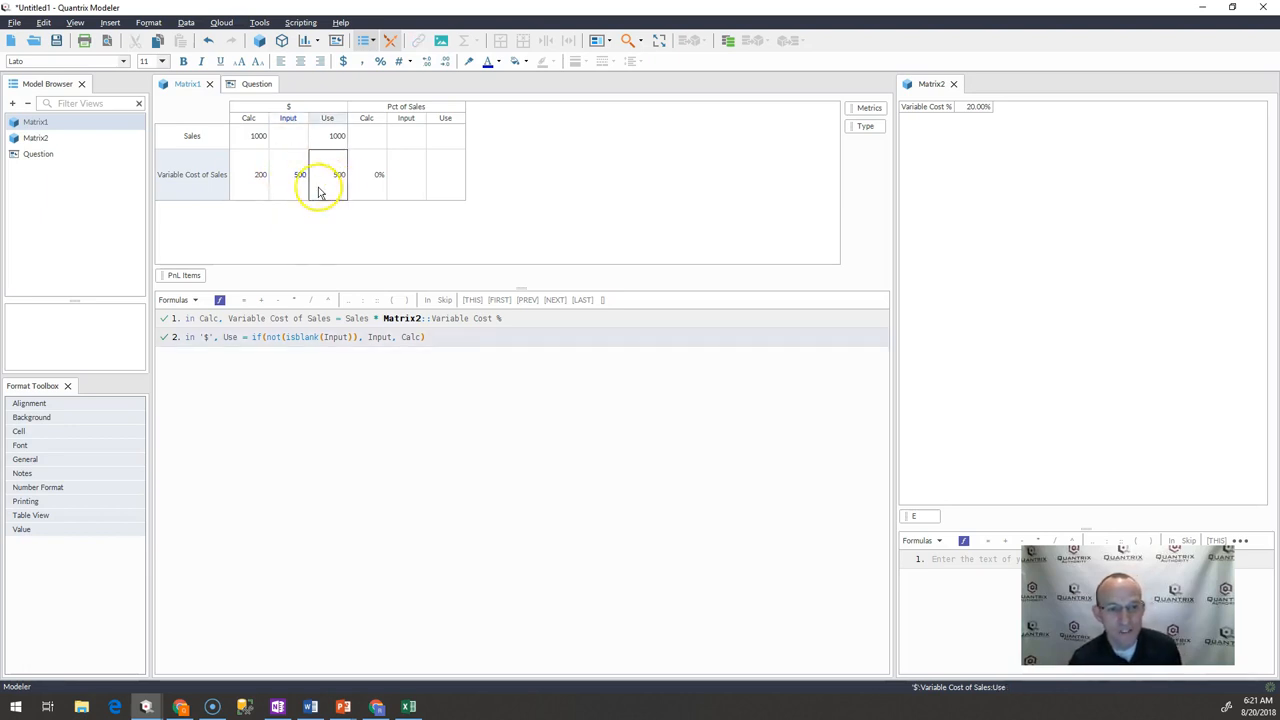
click(300, 174)
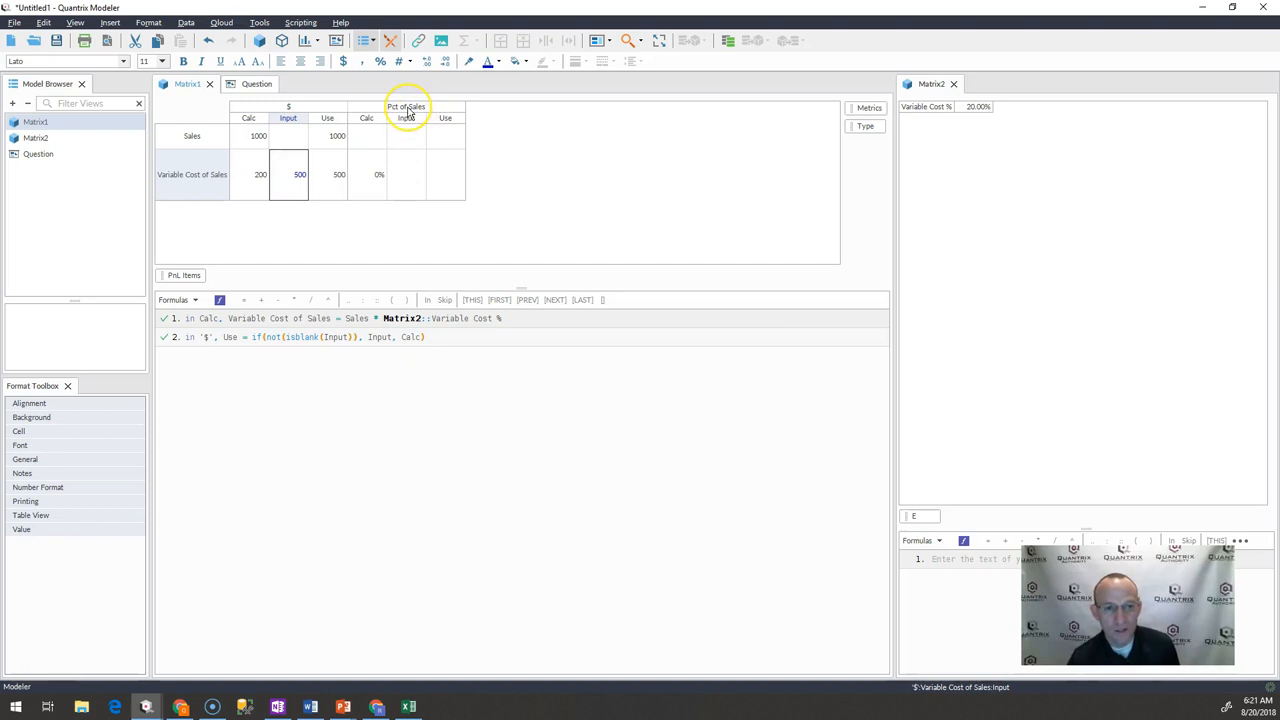
mouse_move(412, 150)
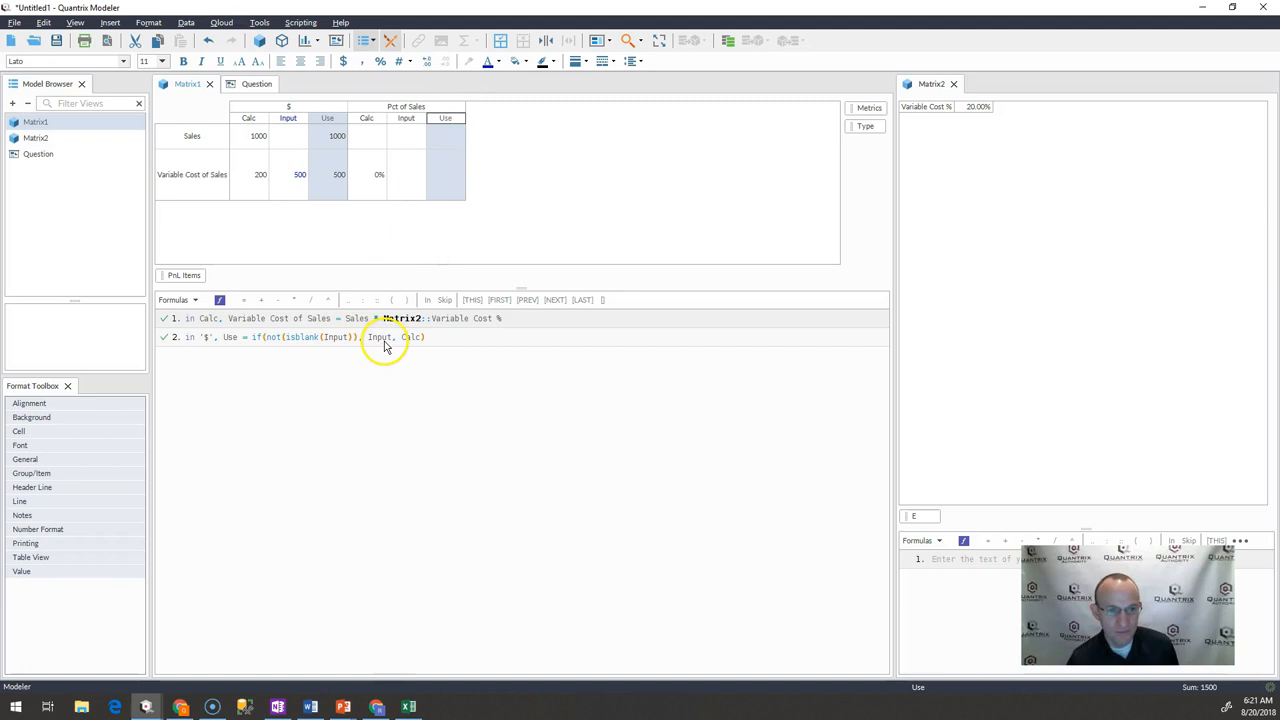
Add formula 3: in Use, Pct of Sales = '$' / Sales:'$', showing 100% and 50%.
click(384, 336)
text(in use,)
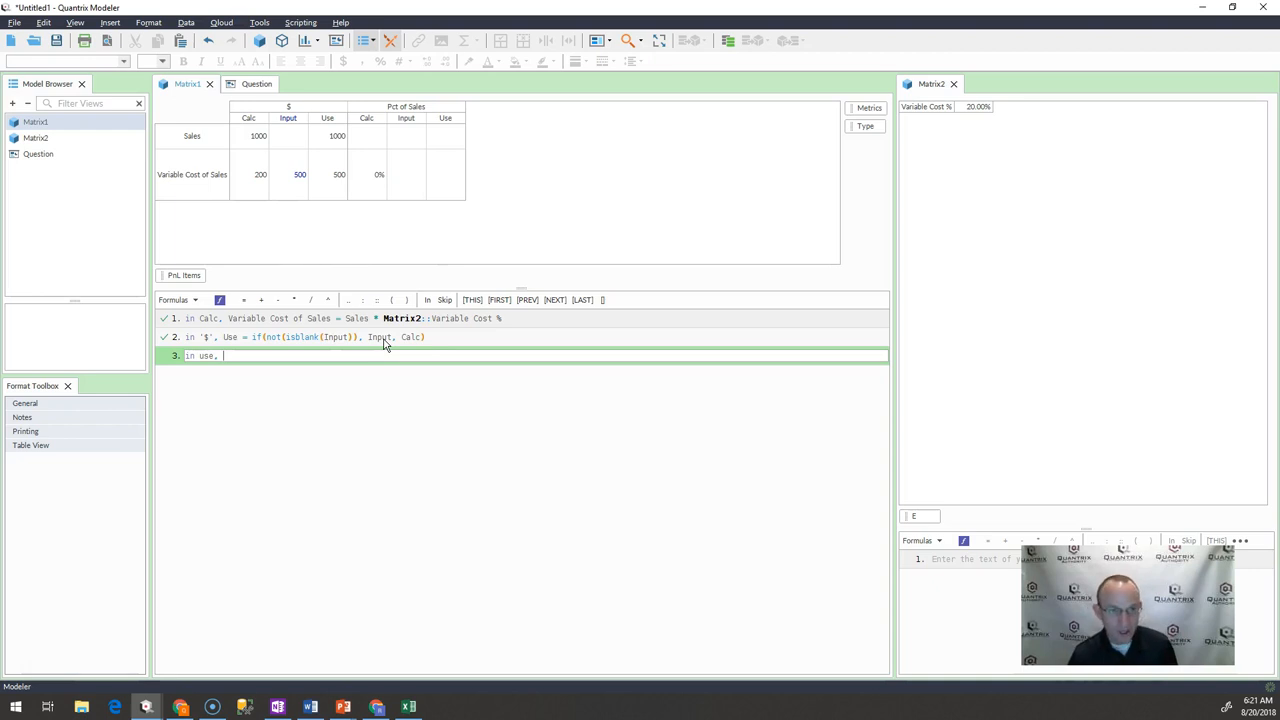
text(Pct of Sales)
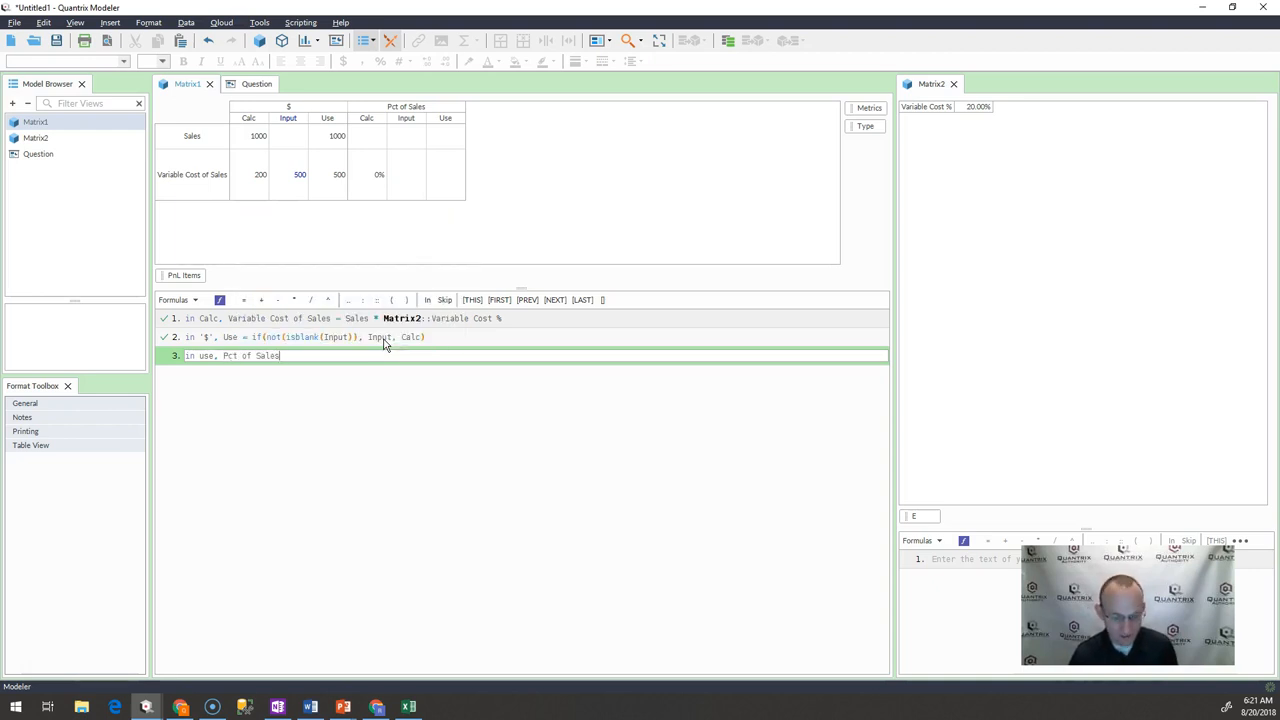
text(= '$' / Sales:'$)
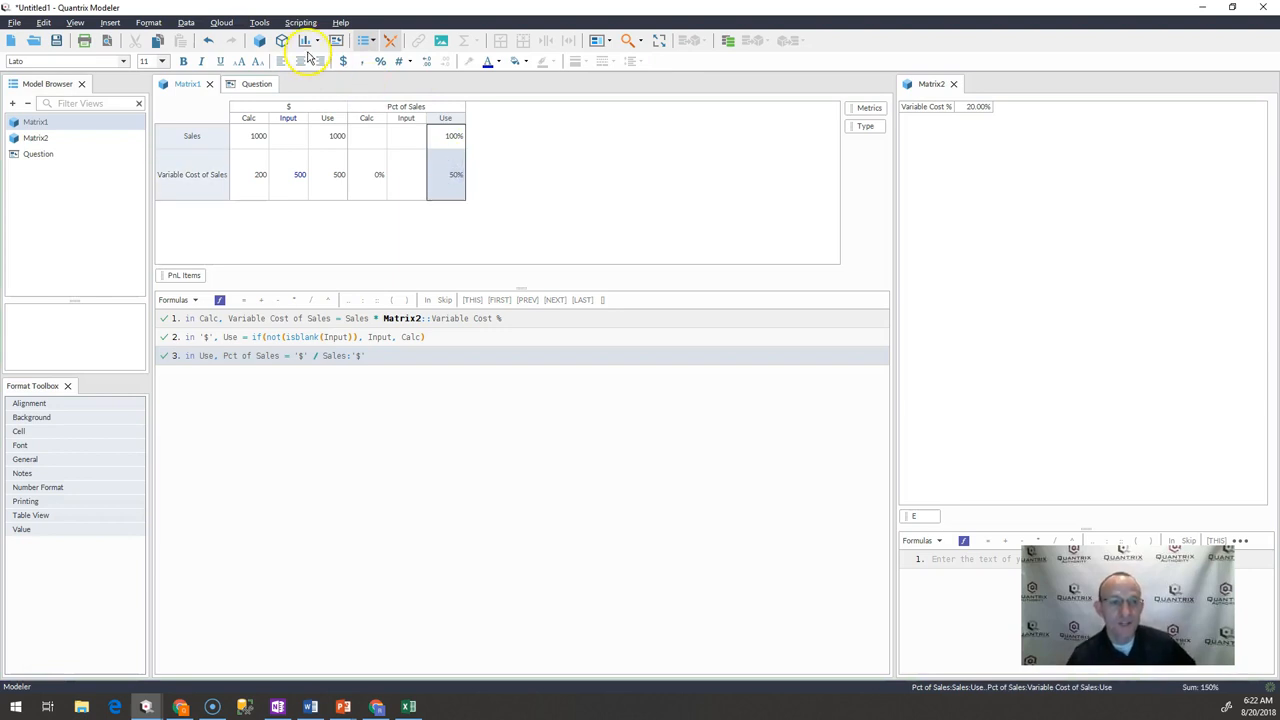
Create Matrix1 - View1 filtered to Use and dock it under the Question tab.
click(304, 40)
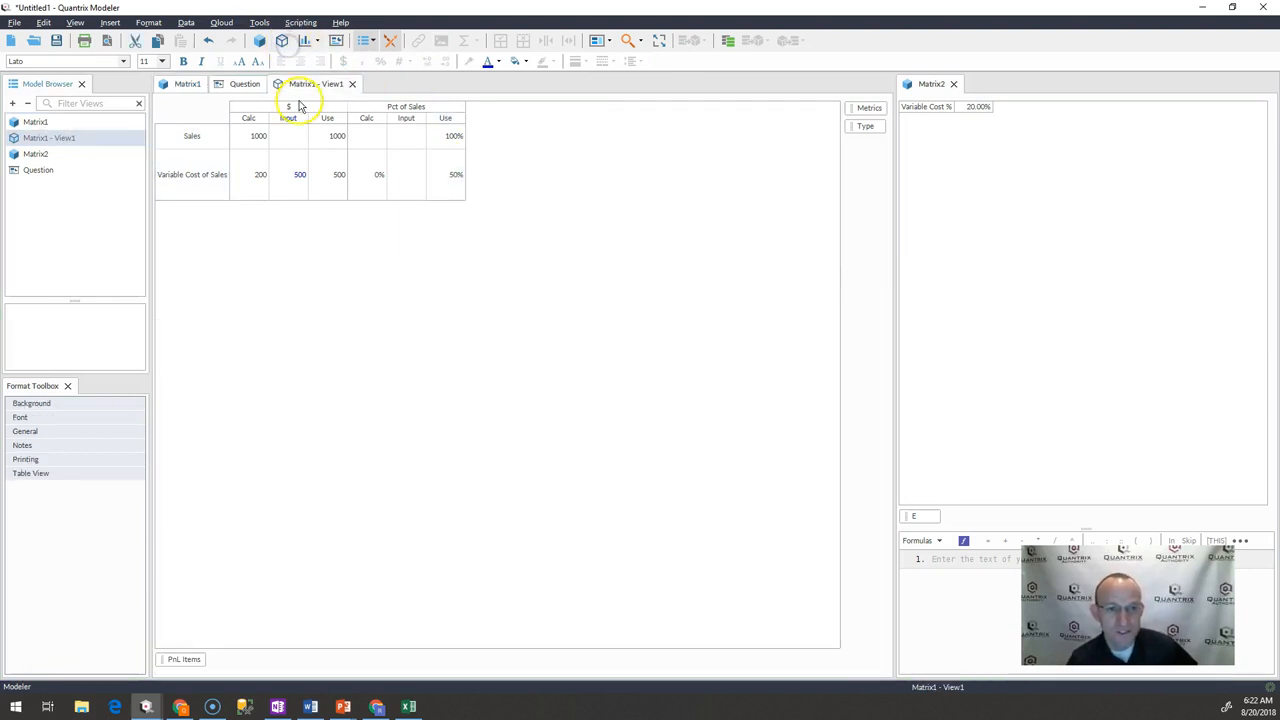
mouse_move(444, 196)
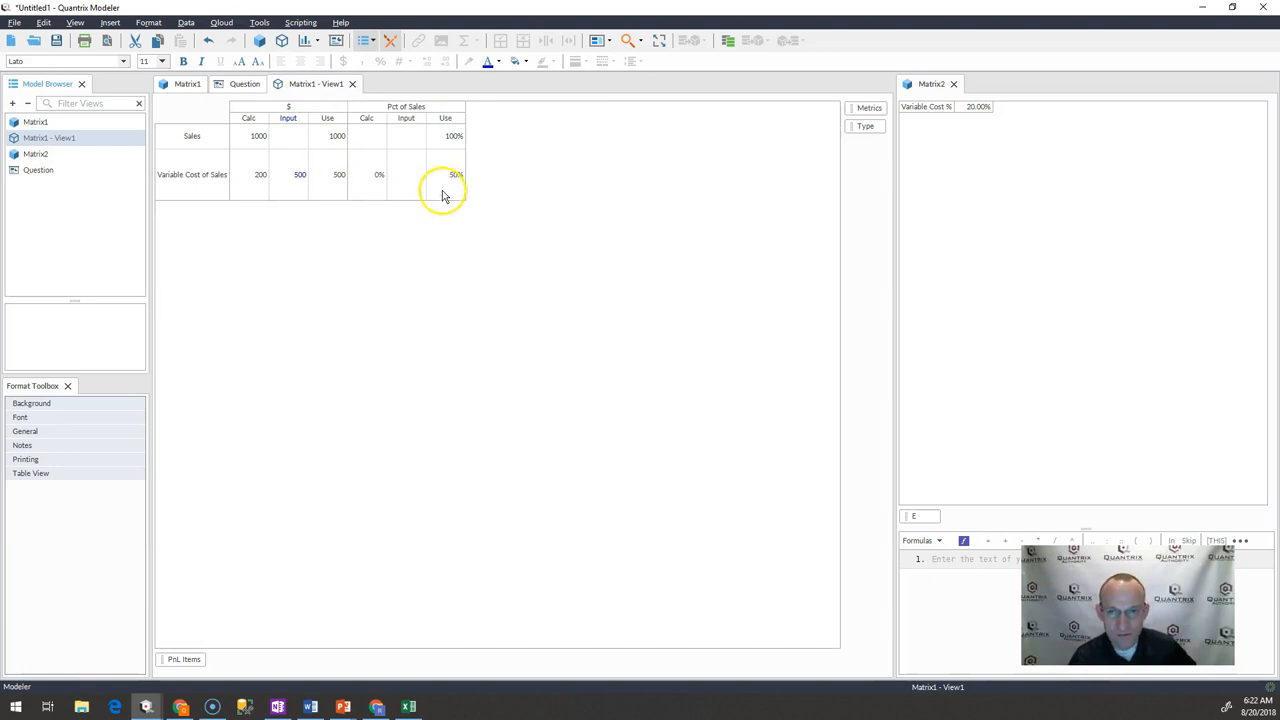
mouse_move(576, 136)
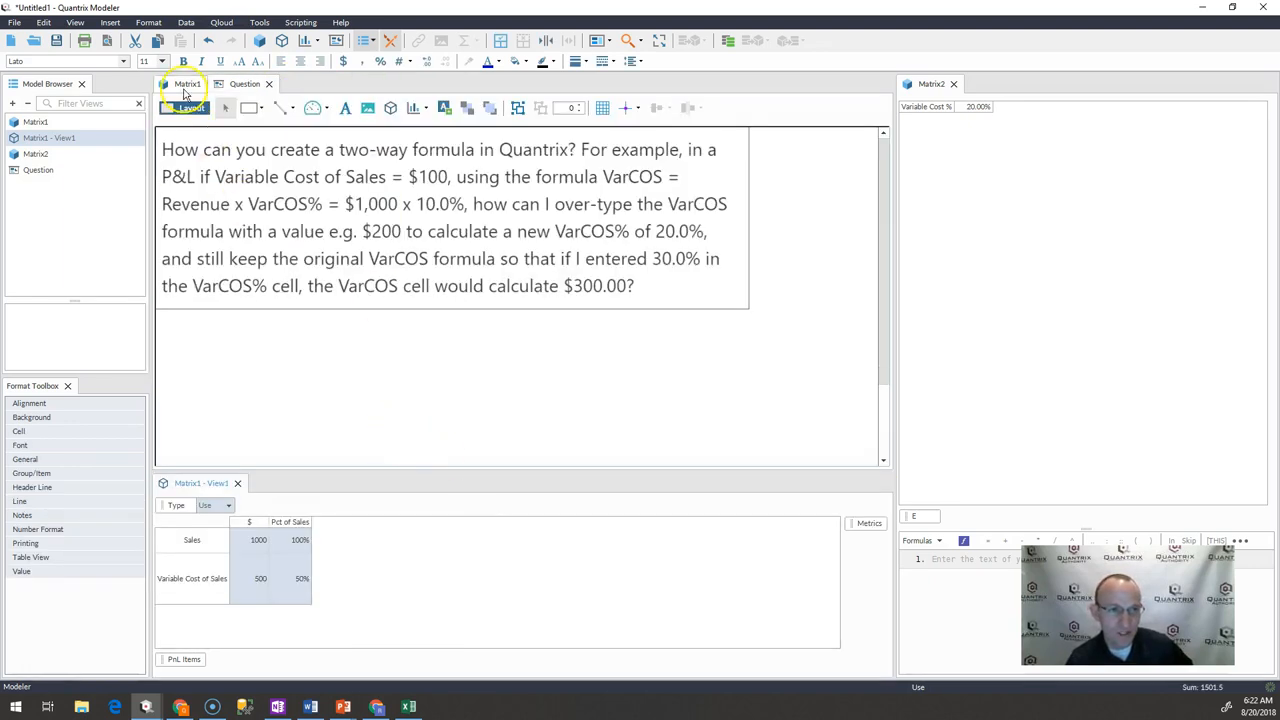
Filter Matrix1 to Input and change the Variable Cost of Sales override to 600, checking the Use view.
click(186, 84)
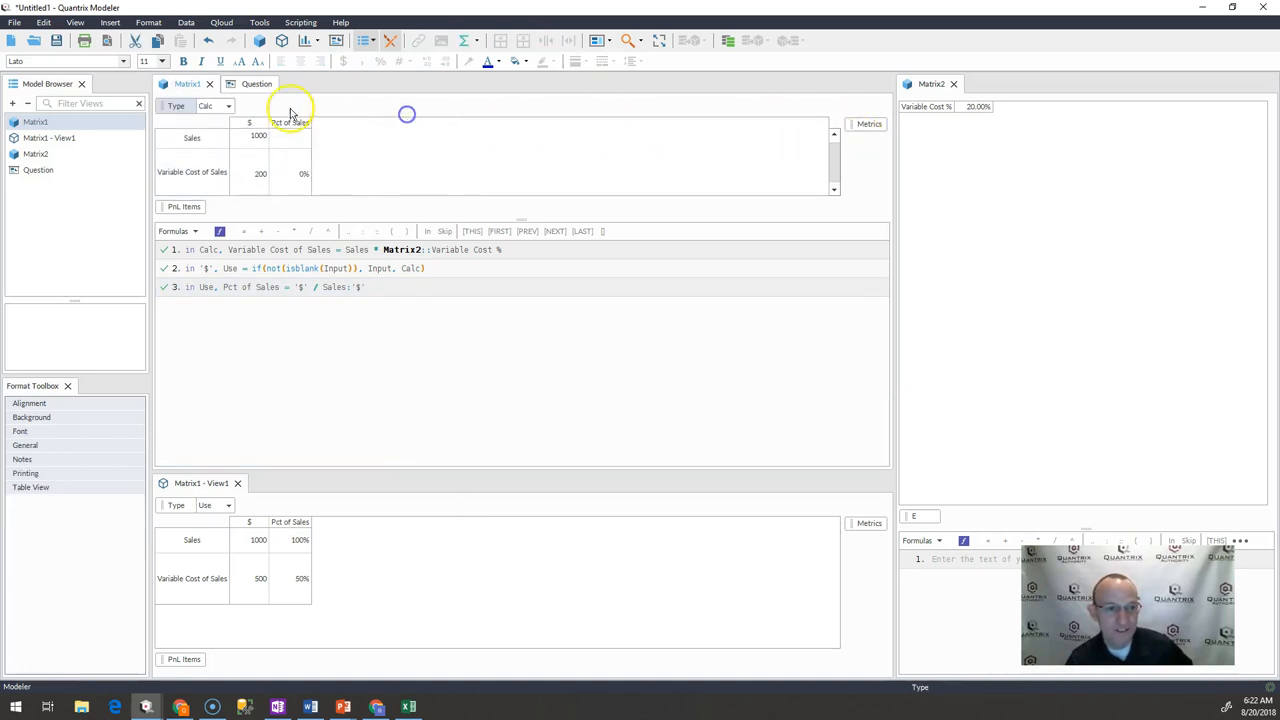
click(228, 106)
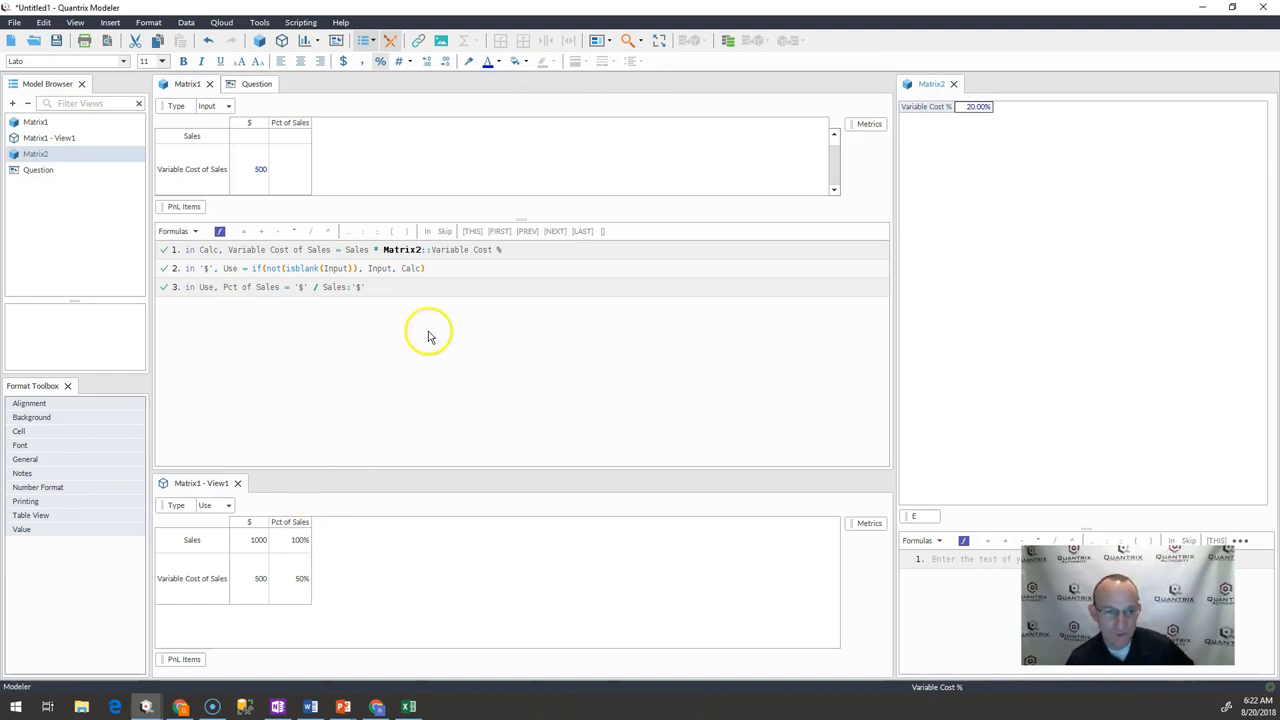
click(248, 168)
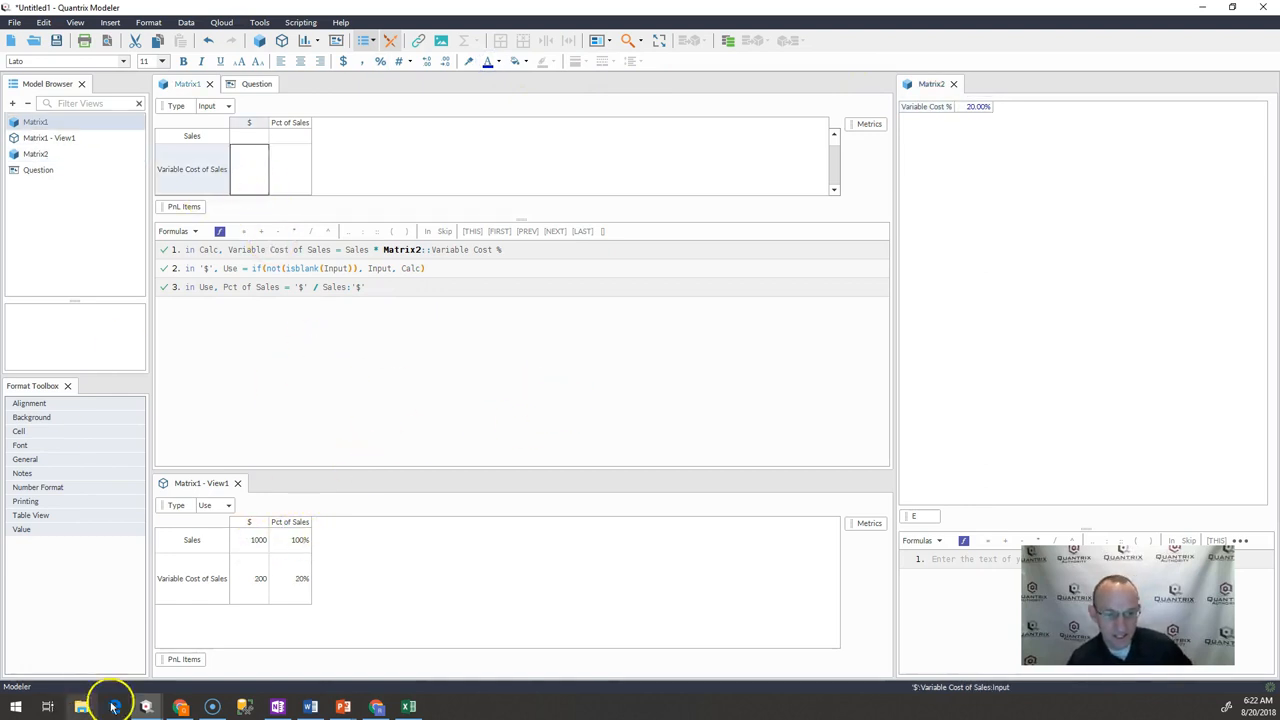
click(260, 578)
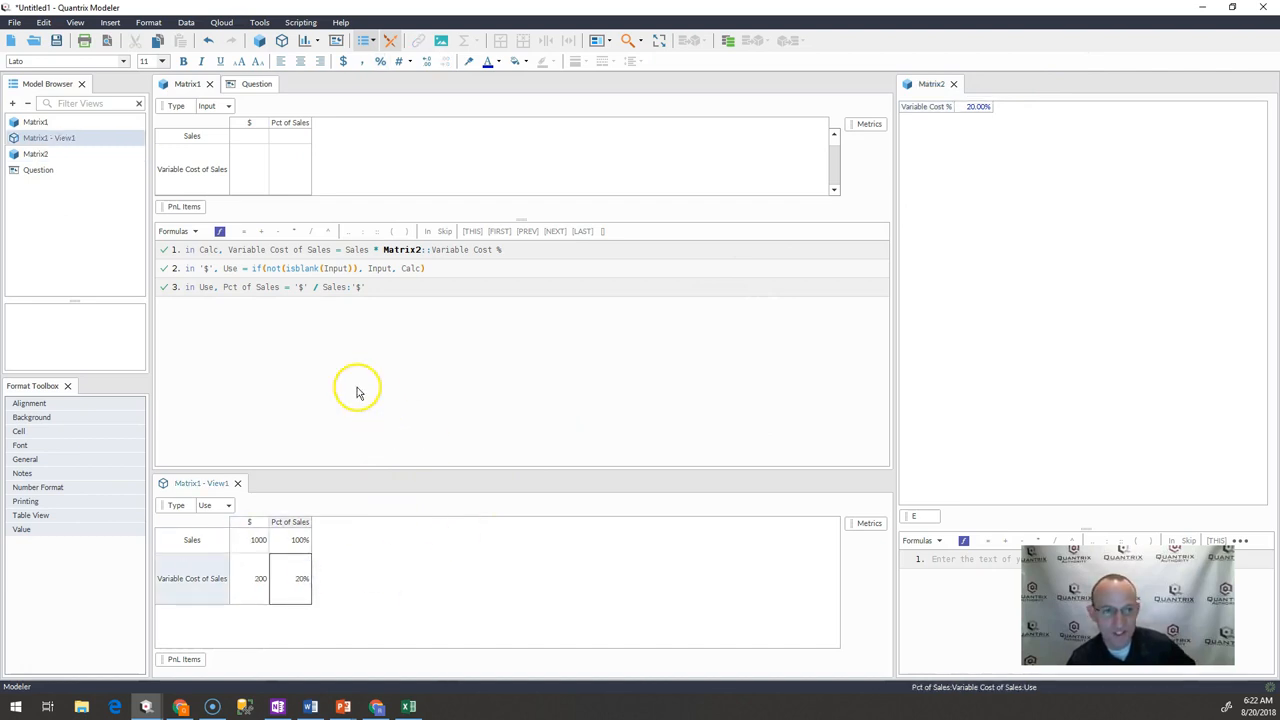
text(60)
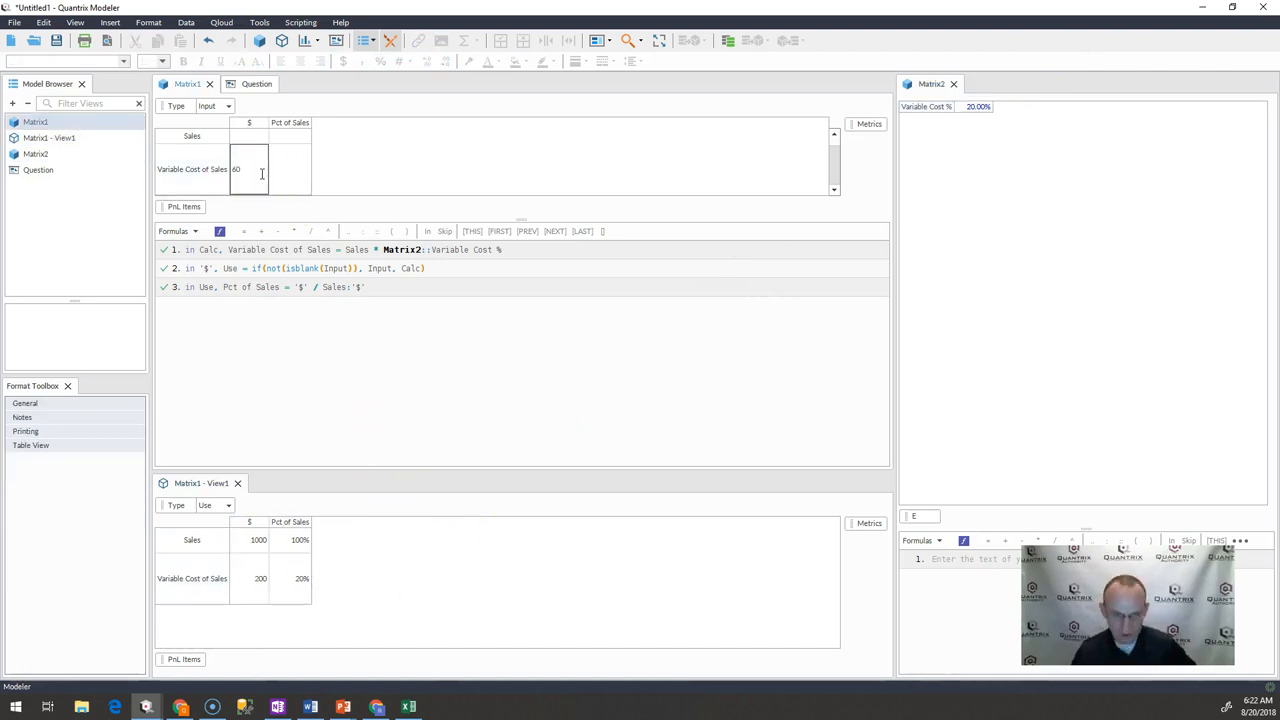
text(600)
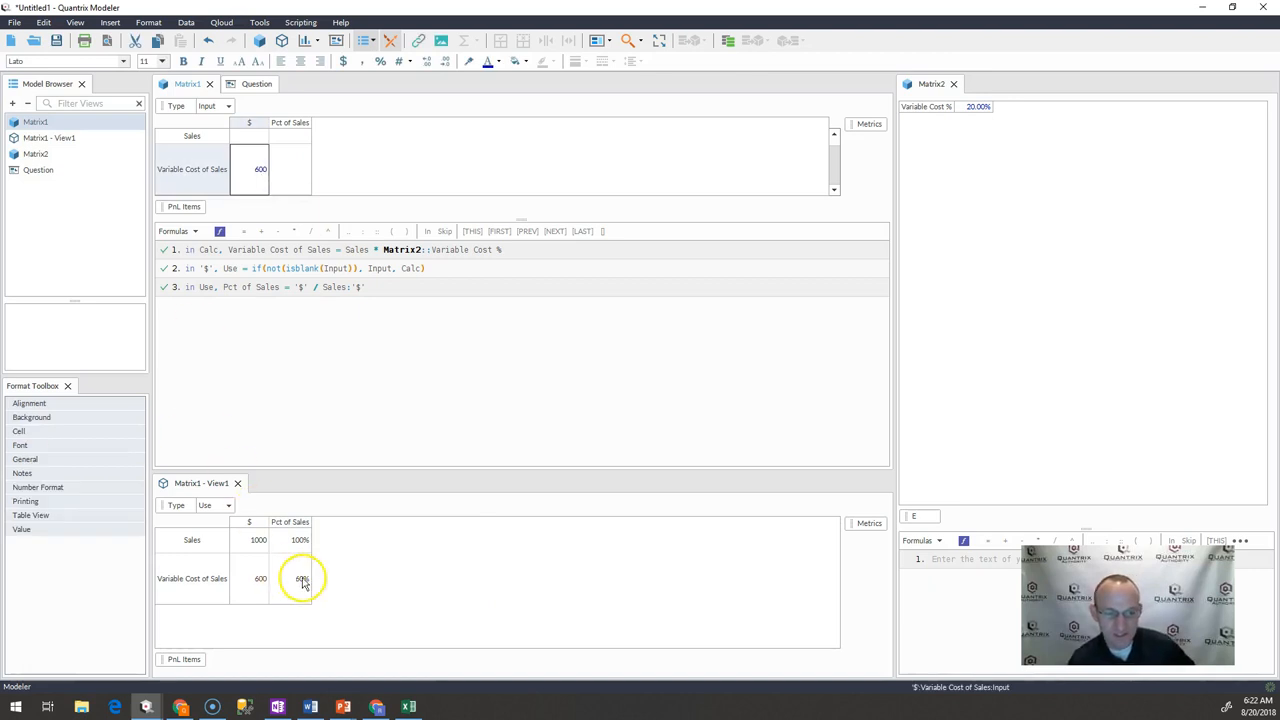
click(248, 578)
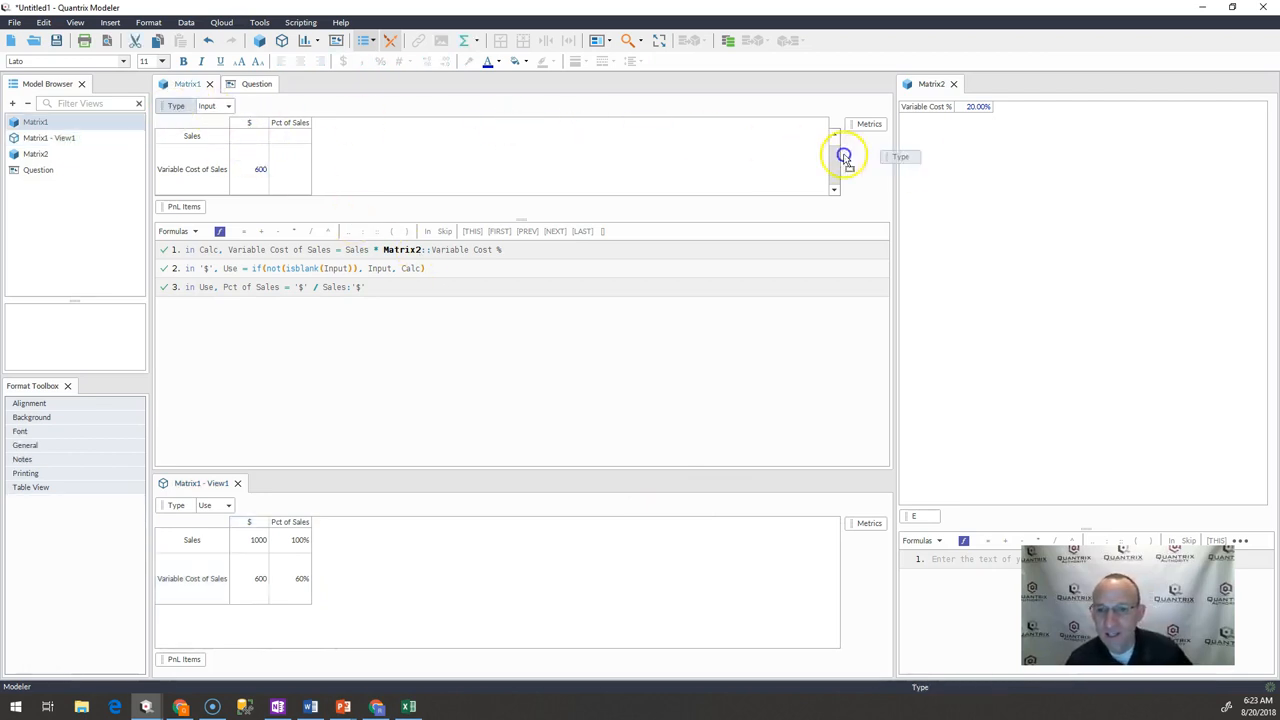
Move Type back onto the column axis with $ and Pct of Sales nested under Calc, Input and Use.
click(868, 124)
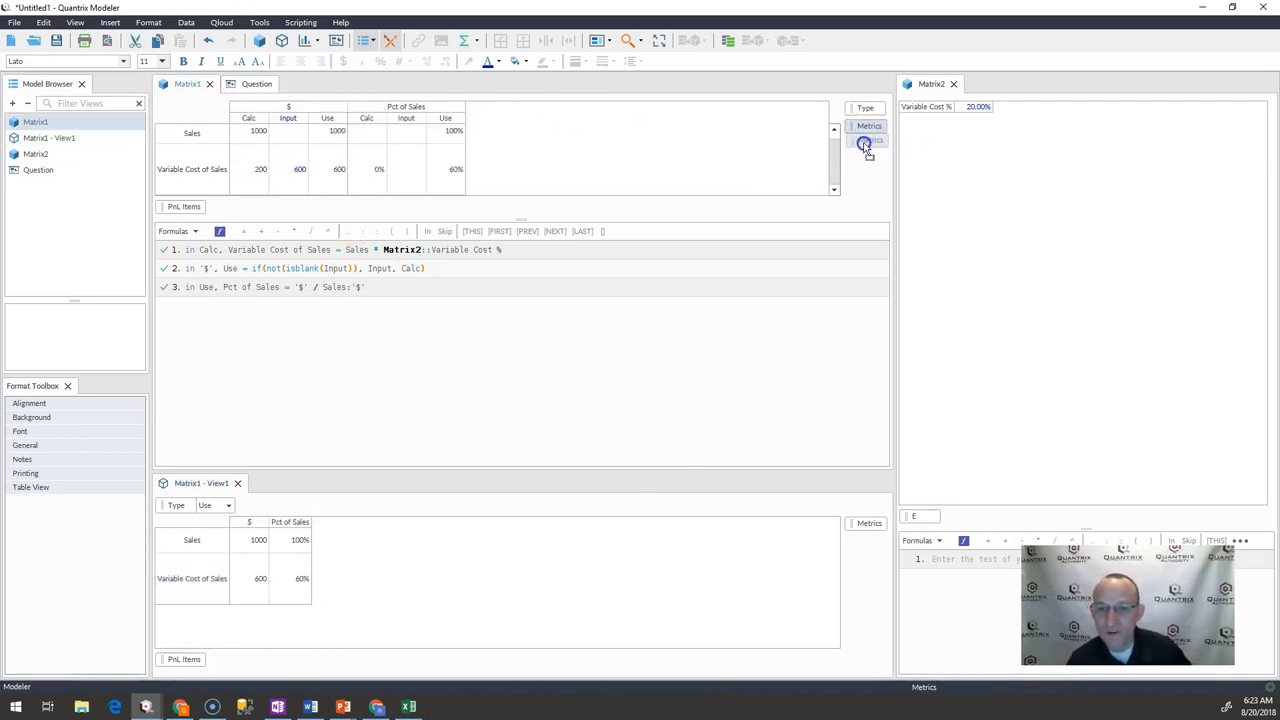
click(868, 126)
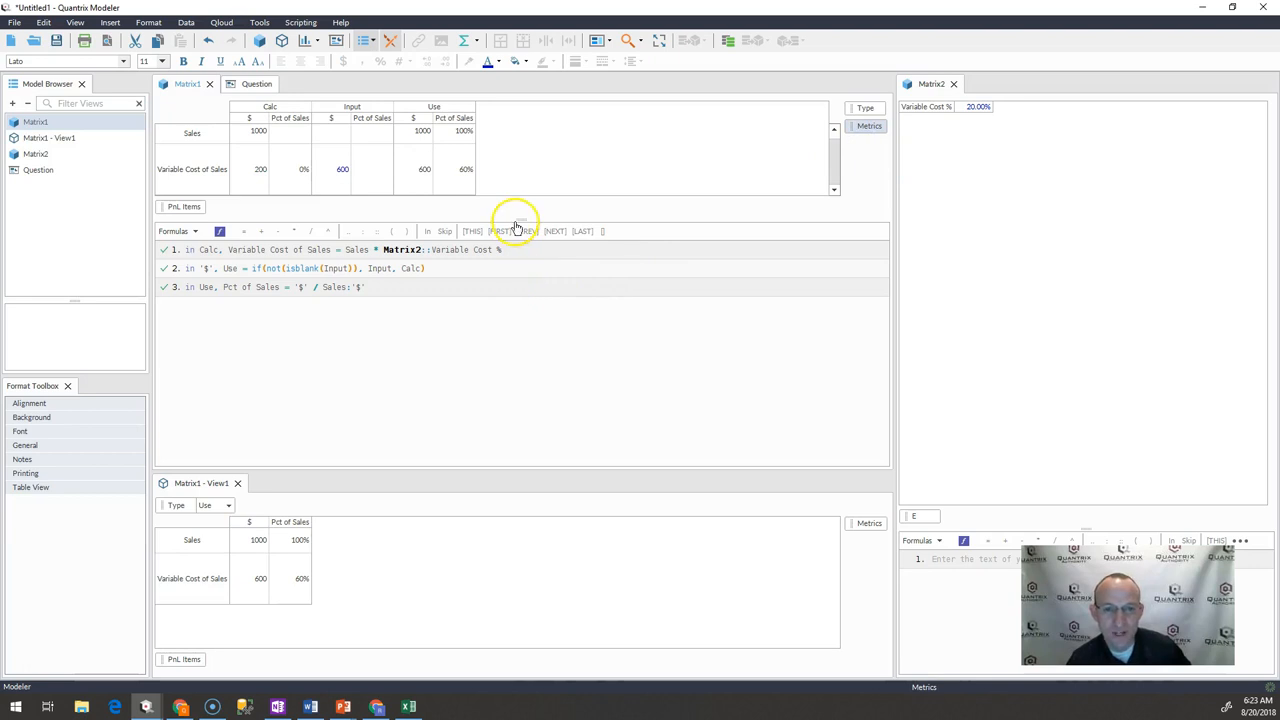